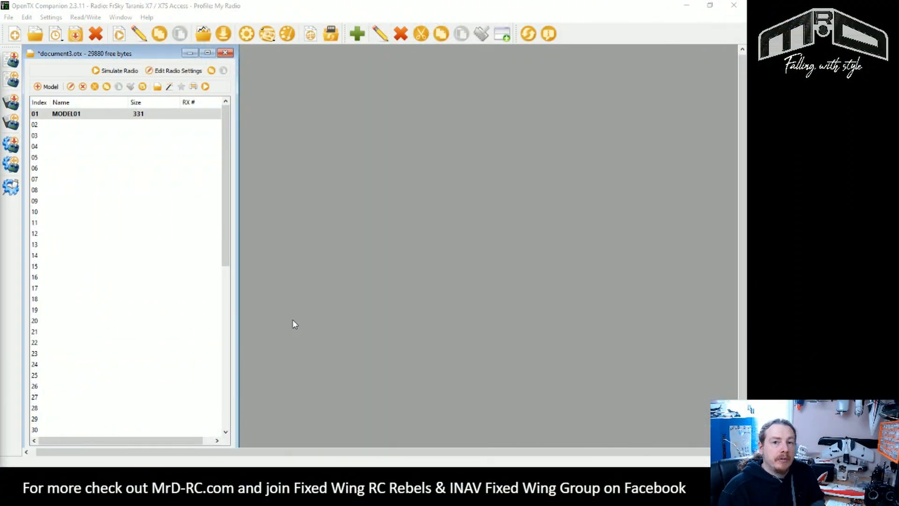
Open MODEL01 from the model list into the Editing model window.
{"action": "left_click", "coordinate": [65, 113]}
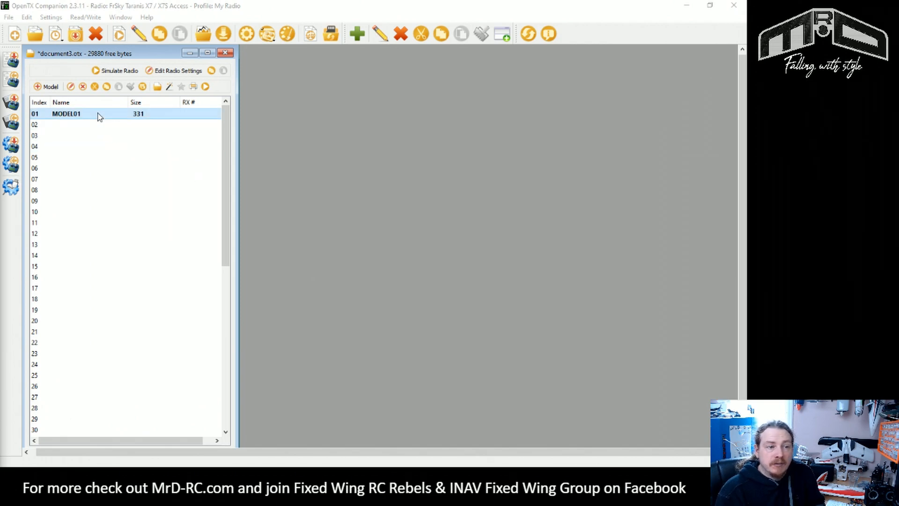
{"action": "double_click", "coordinate": [68, 113]}
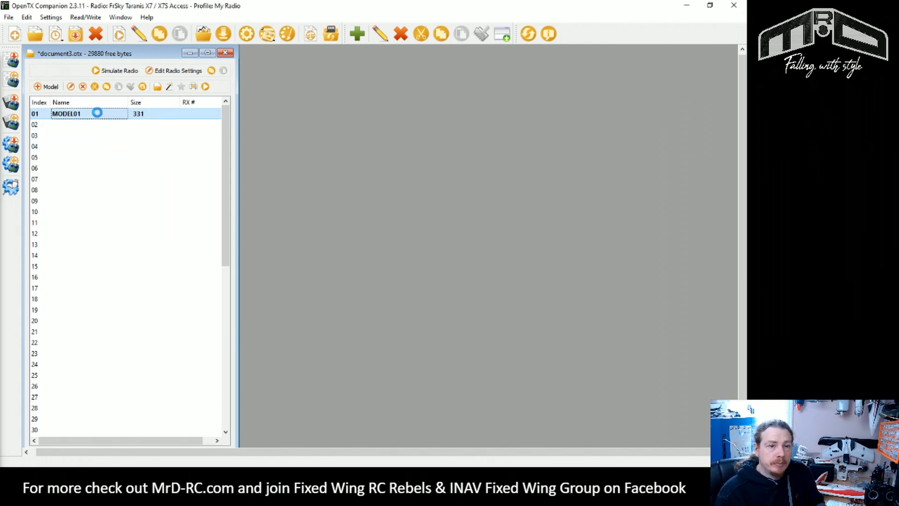
{"action": "double_click", "coordinate": [67, 114]}
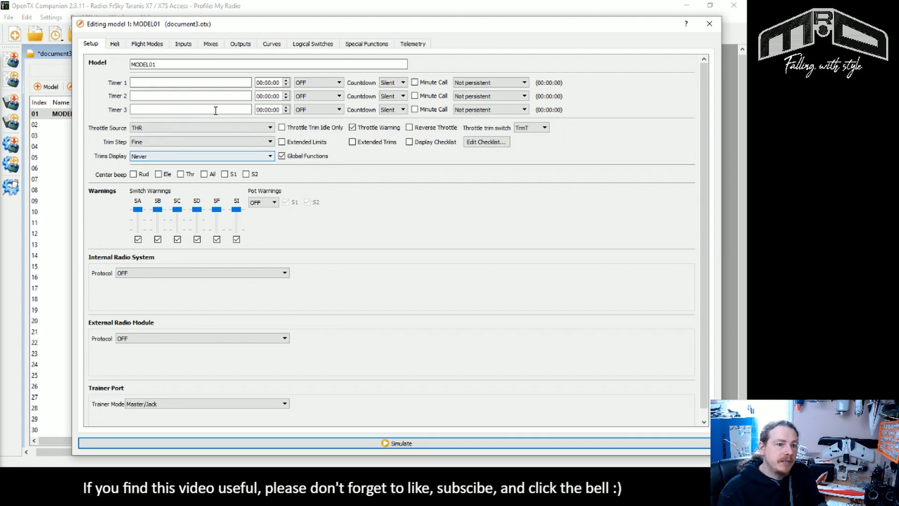
Name global variable 1 'Tmr' and set its value and minimum to -1.
{"action": "left_click", "coordinate": [147, 43]}
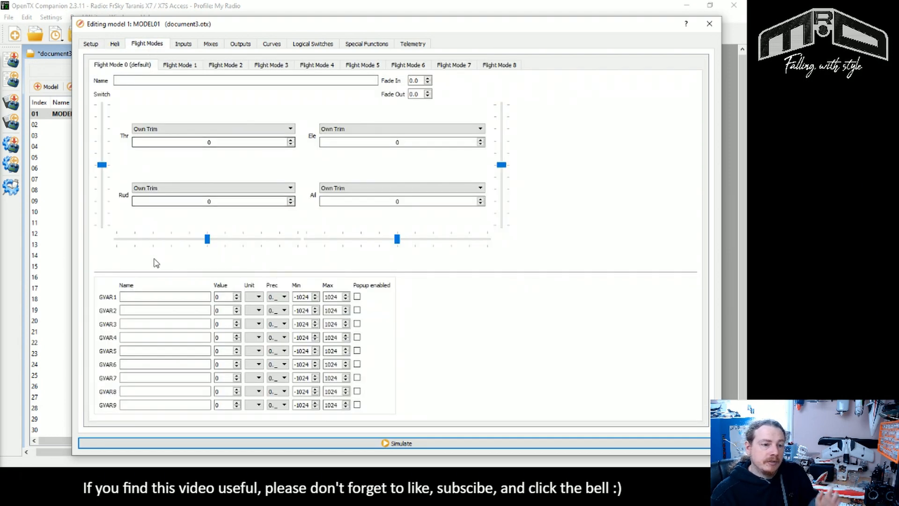
{"action": "left_click", "coordinate": [165, 295]}
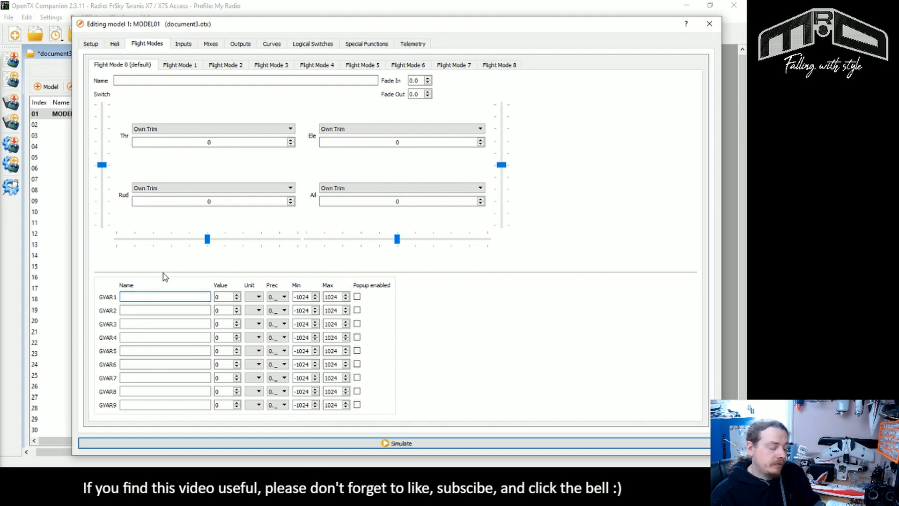
{"action": "type", "text": "T"}
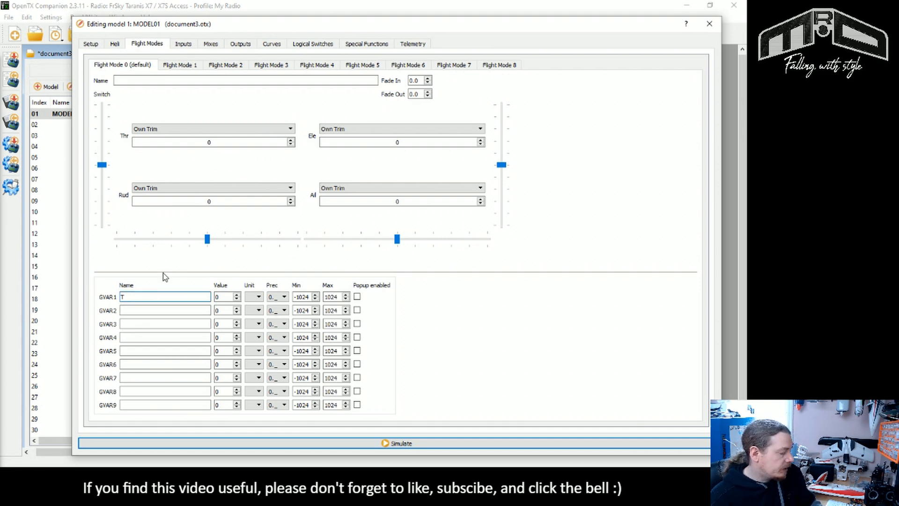
{"action": "type", "text": "mr"}
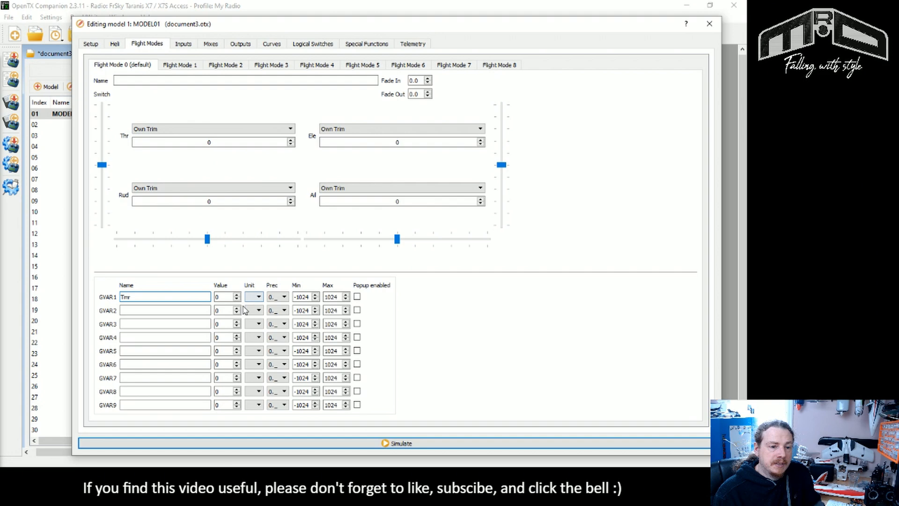
{"action": "left_click", "coordinate": [223, 297]}
{"action": "type", "text": "-1"}
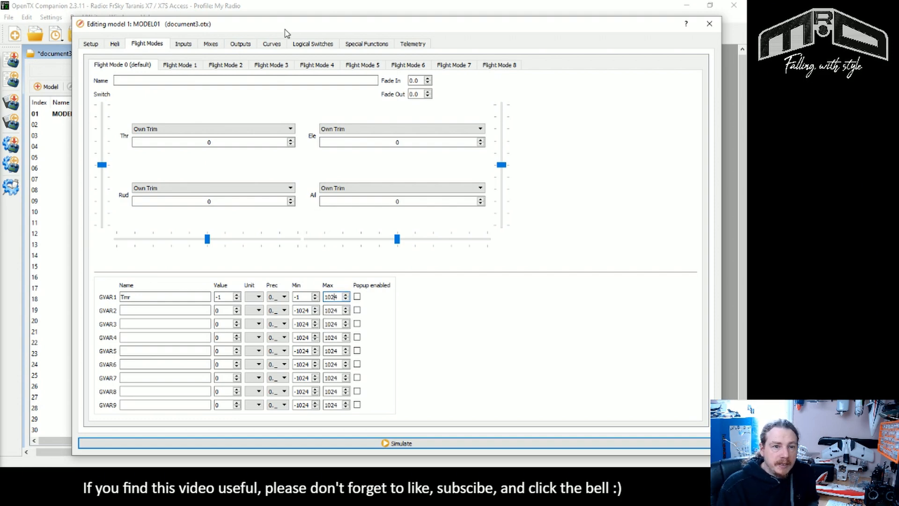
Set logical switch L01 to Timer with V1 and V2 both 30.0.
{"action": "left_click", "coordinate": [313, 43]}
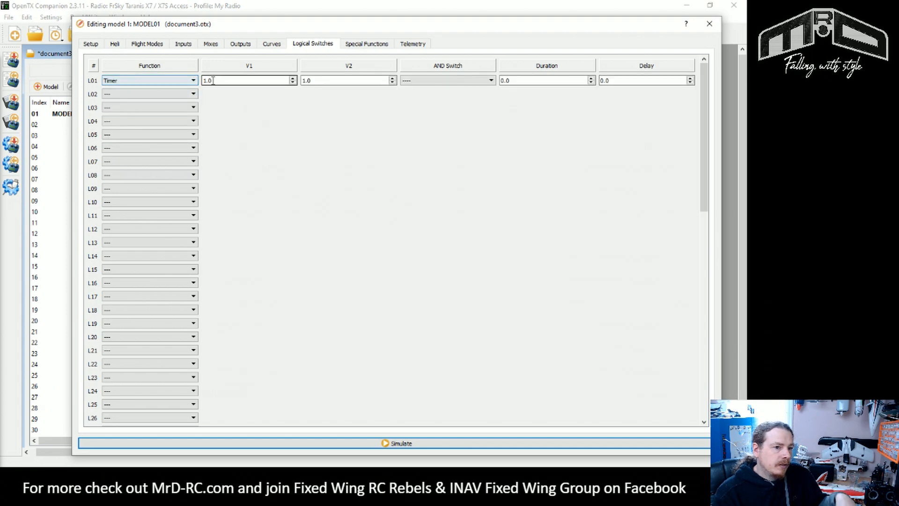
{"action": "type", "text": "30"}
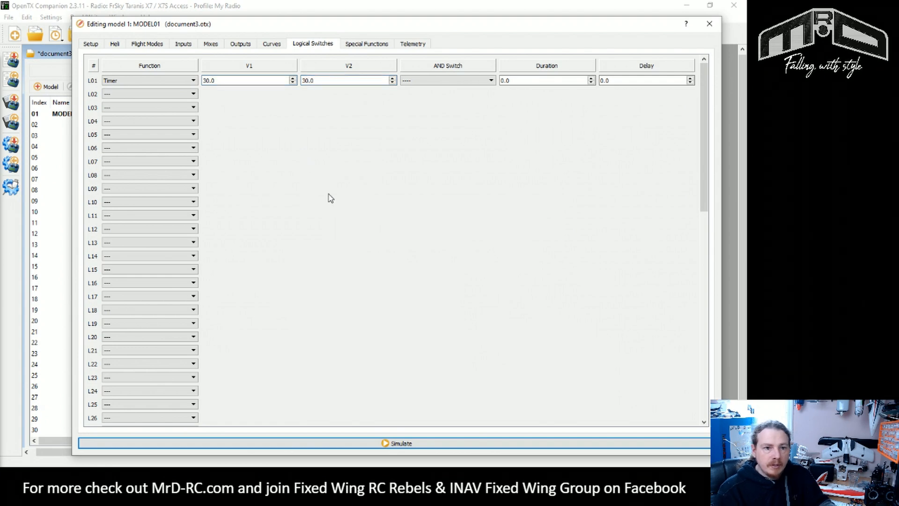
{"action": "left_click", "coordinate": [366, 43]}
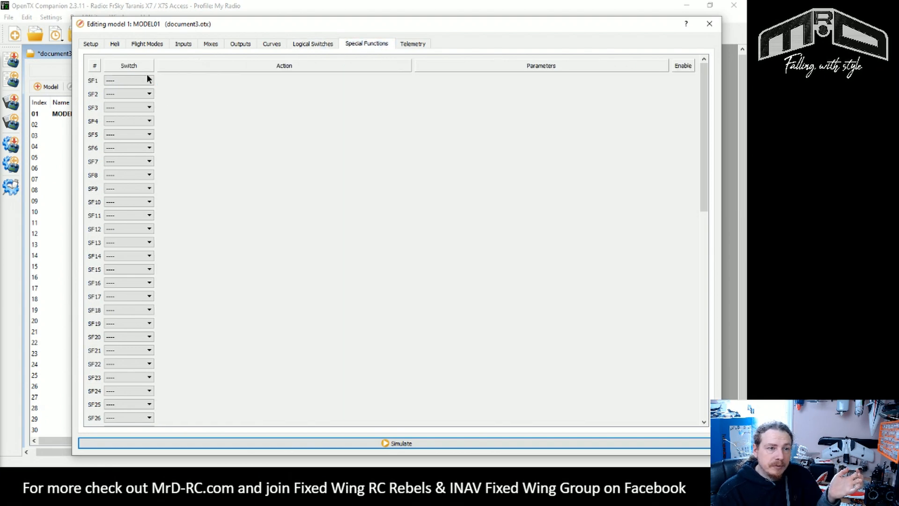
Make SF1 adjust GV1 by increment 1 when L01 is on, enabled.
{"action": "left_click", "coordinate": [149, 81]}
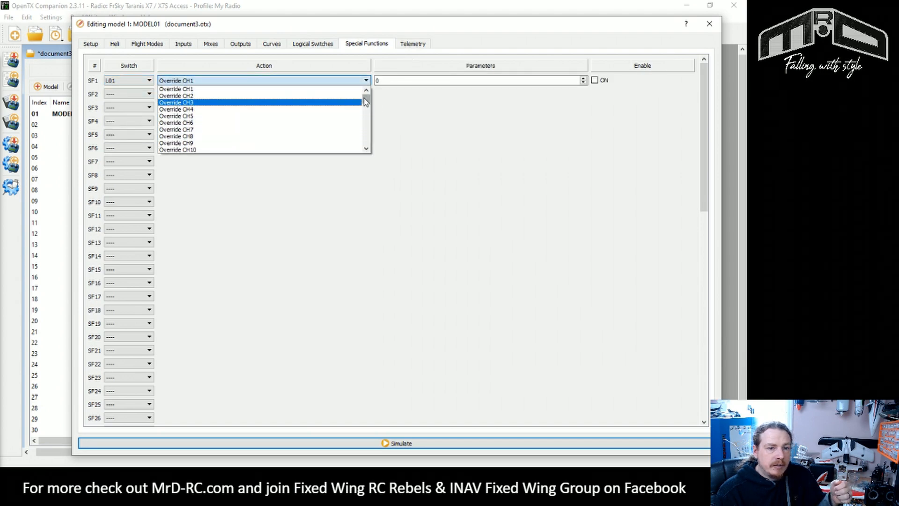
{"action": "left_click", "coordinate": [176, 102]}
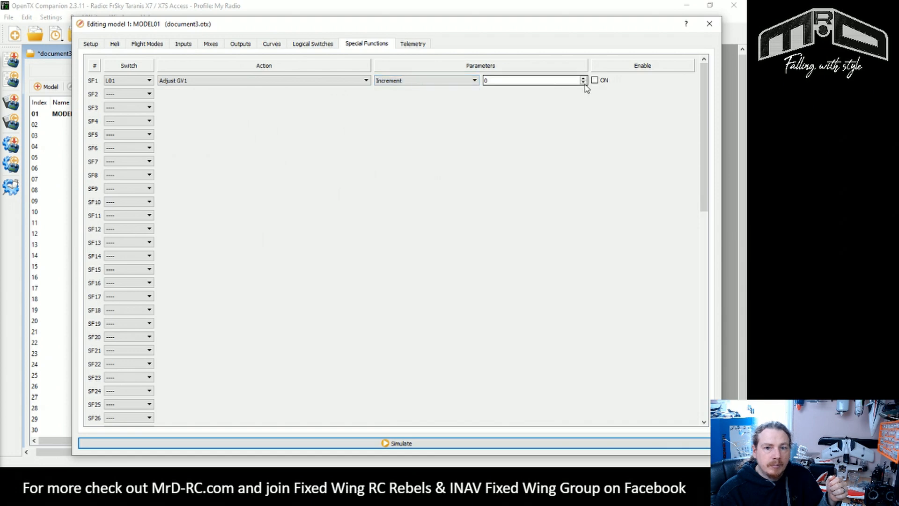
{"action": "left_click", "coordinate": [595, 81]}
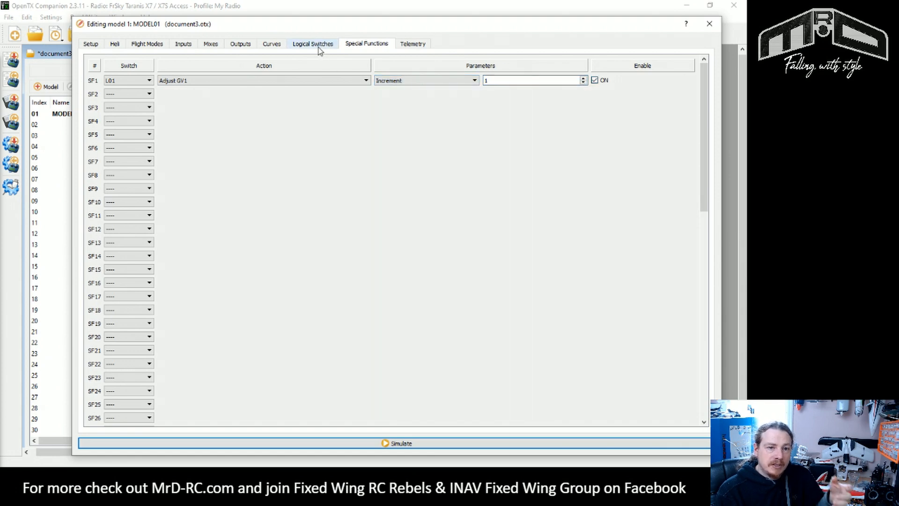
{"action": "left_click", "coordinate": [313, 43]}
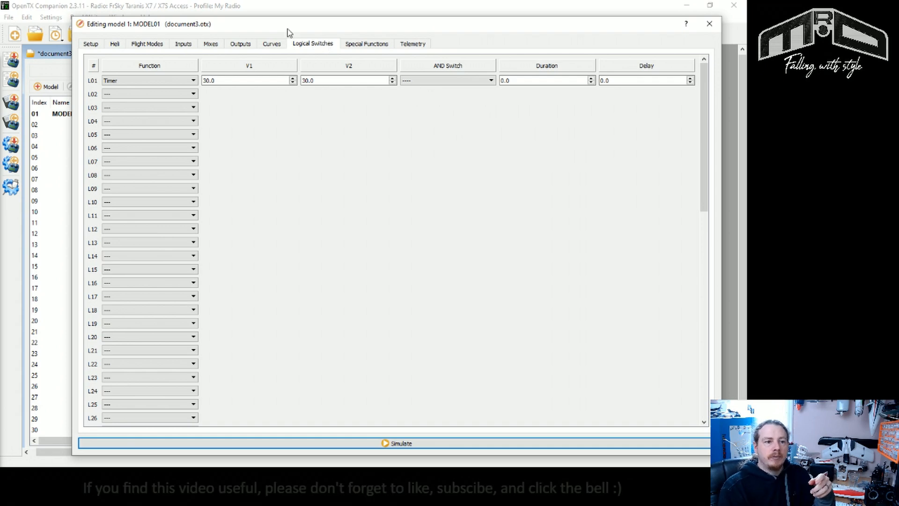
Check GVAR1, then change L01's timer values V1 and V2 to 0.5.
{"action": "left_click", "coordinate": [146, 43]}
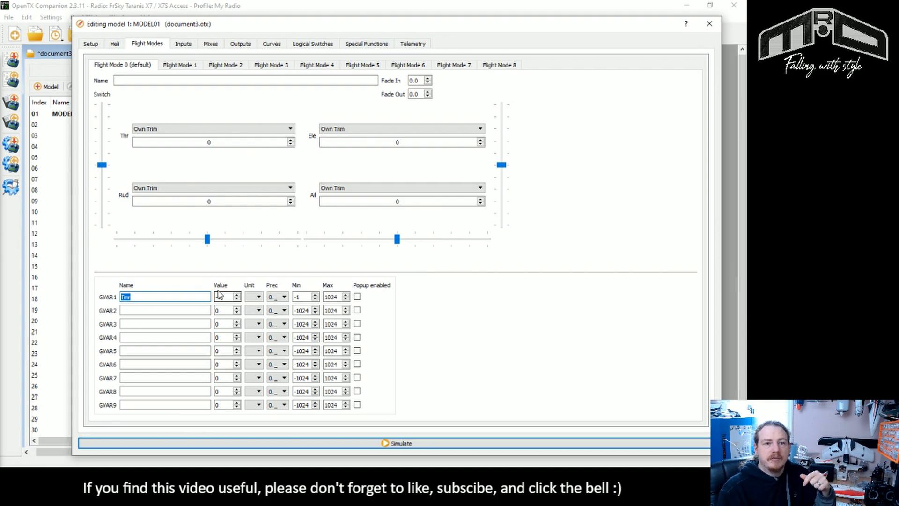
{"action": "left_click", "coordinate": [237, 299]}
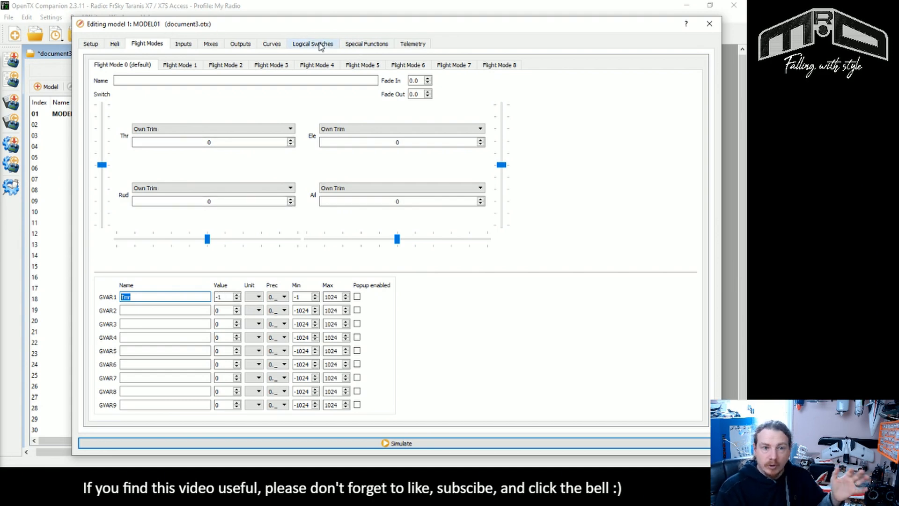
{"action": "left_click", "coordinate": [313, 44]}
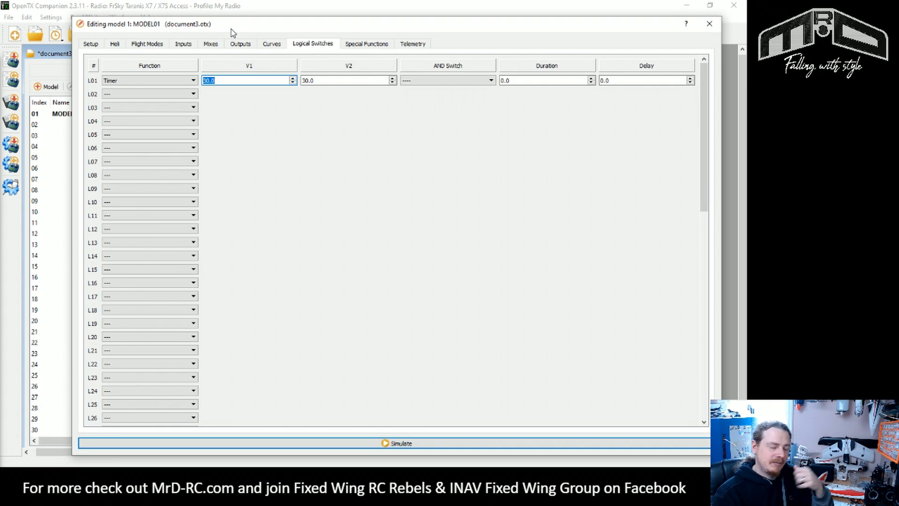
{"action": "type", "text": "0.6"}
{"action": "left_click", "coordinate": [348, 80]}
{"action": "type", "text": "0.5"}
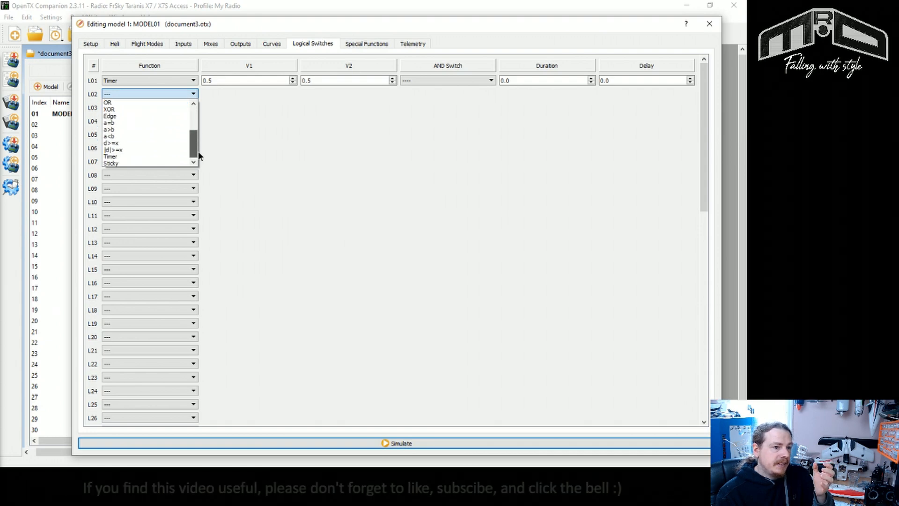
Make L02 an Edge switch on SH↓ with range 0.0 to 1.5.
{"action": "left_click", "coordinate": [109, 116]}
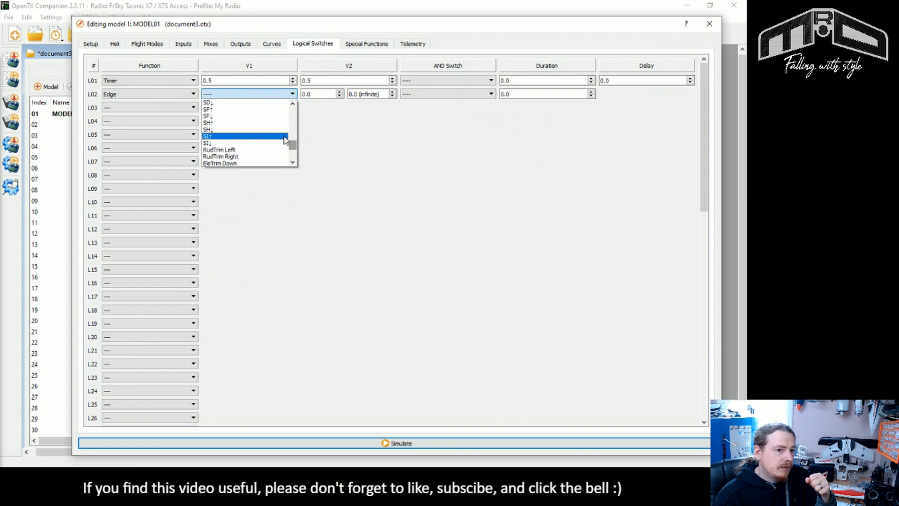
{"action": "left_click", "coordinate": [208, 130]}
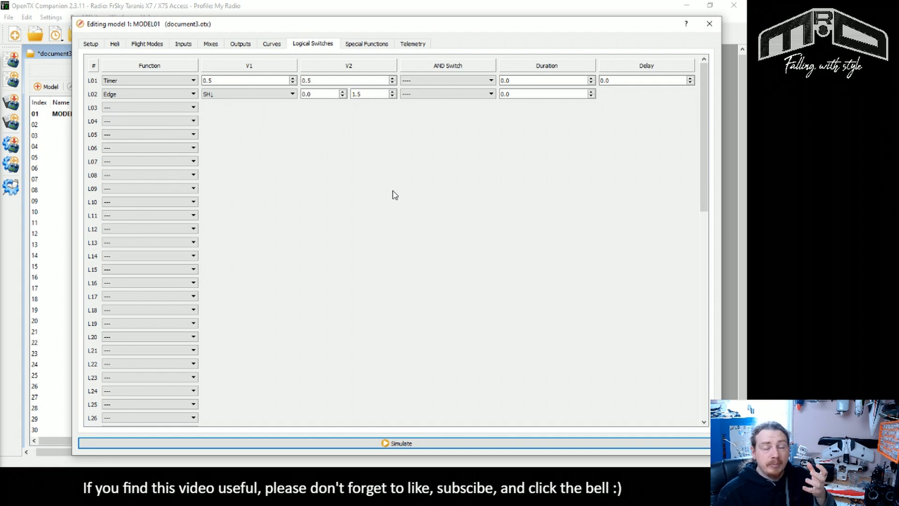
{"action": "mouse_move", "coordinate": [341, 185]}
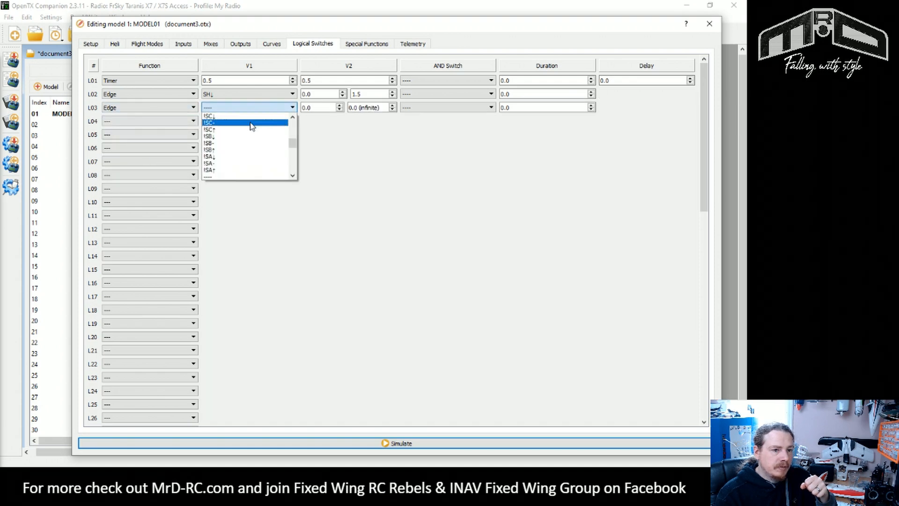
Set L03 to Edge on SH↓ with values 1.5 and 3.0.
{"action": "scroll", "scroll_direction": "down", "scroll_amount": 3}
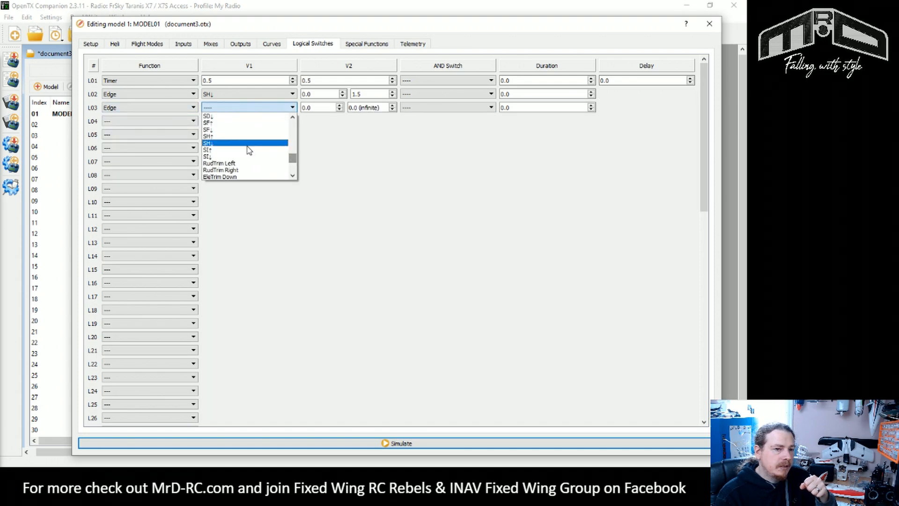
{"action": "left_click", "coordinate": [208, 143]}
{"action": "type", "text": "1.5"}
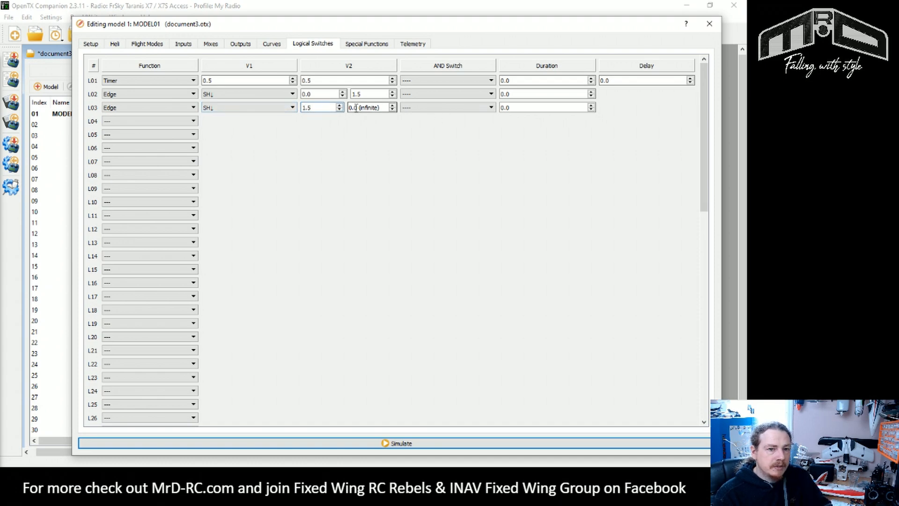
{"action": "type", "text": "30"}
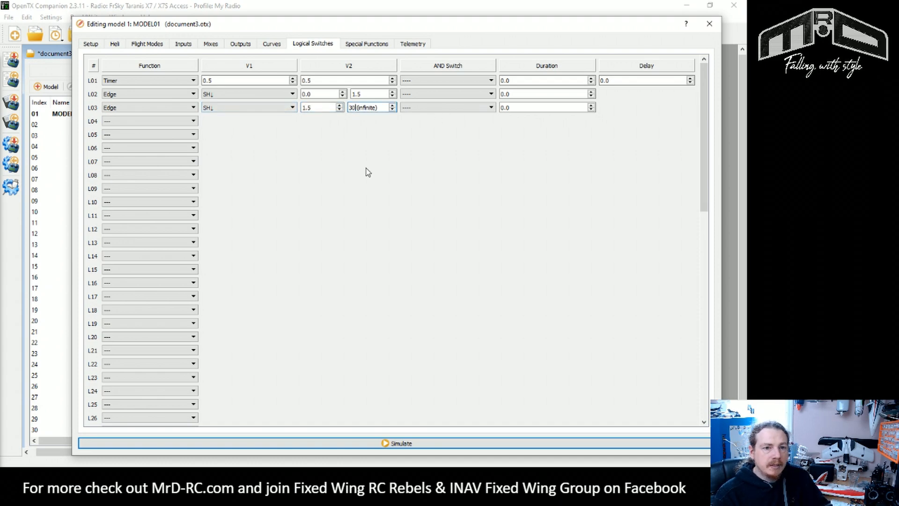
{"action": "left_click", "coordinate": [398, 444]}
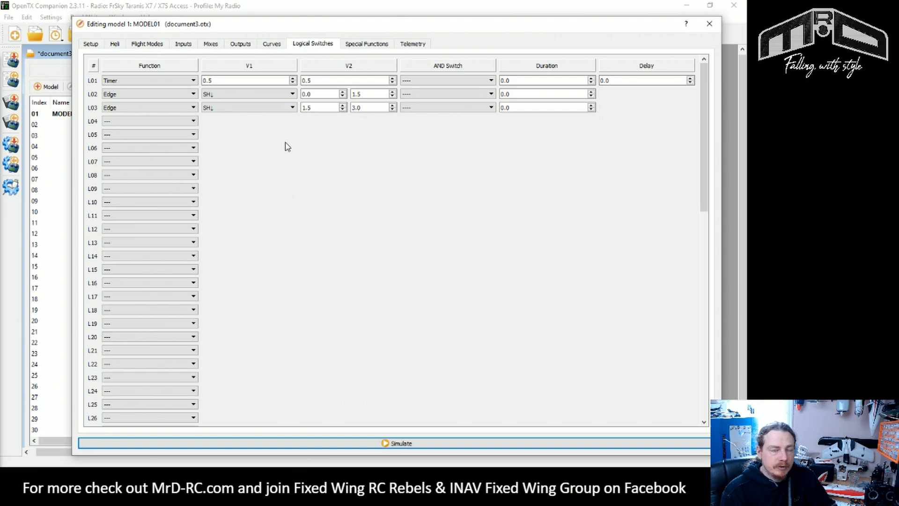
{"action": "mouse_move", "coordinate": [289, 147]}
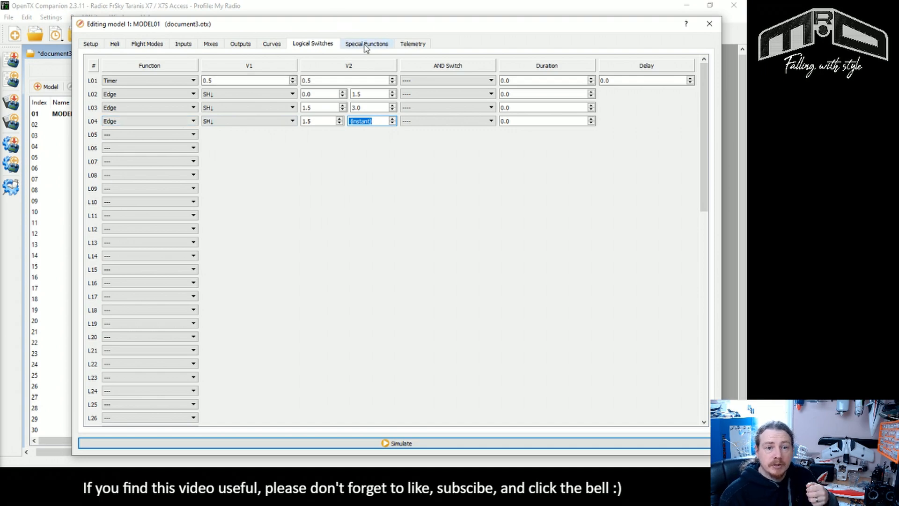
Finish L04 as instant Edge on SH↓ from 1.5 and set L05 to Sticky.
{"action": "left_click", "coordinate": [367, 43]}
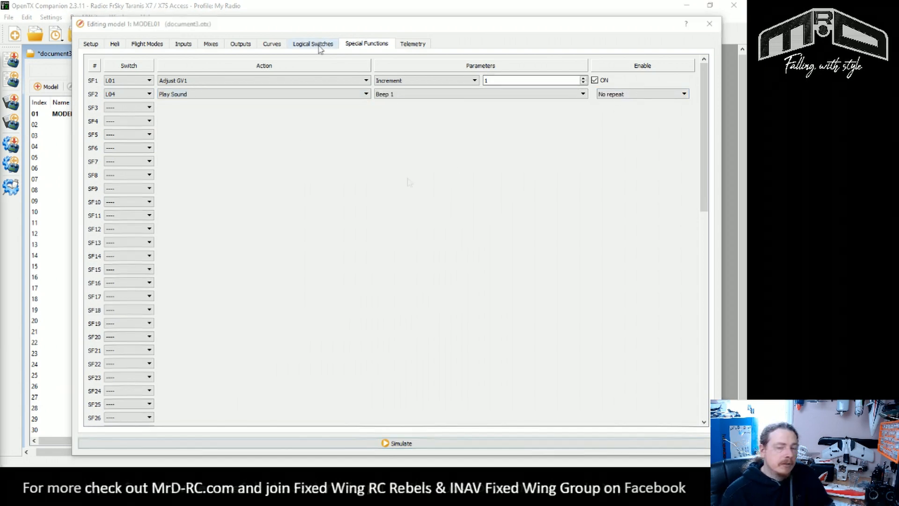
{"action": "left_click", "coordinate": [312, 44]}
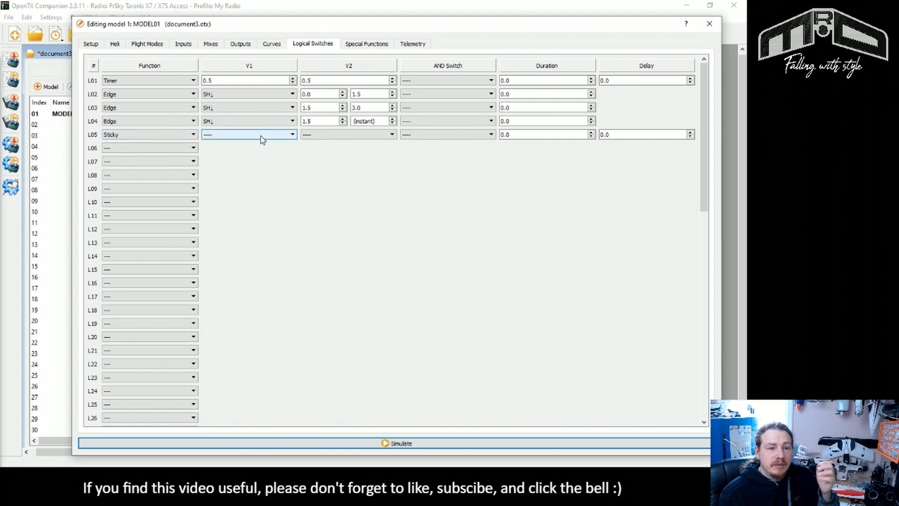
Set sticky L05's V1 to L03 and make L06 an a=x comparison switch.
{"action": "left_click", "coordinate": [140, 107]}
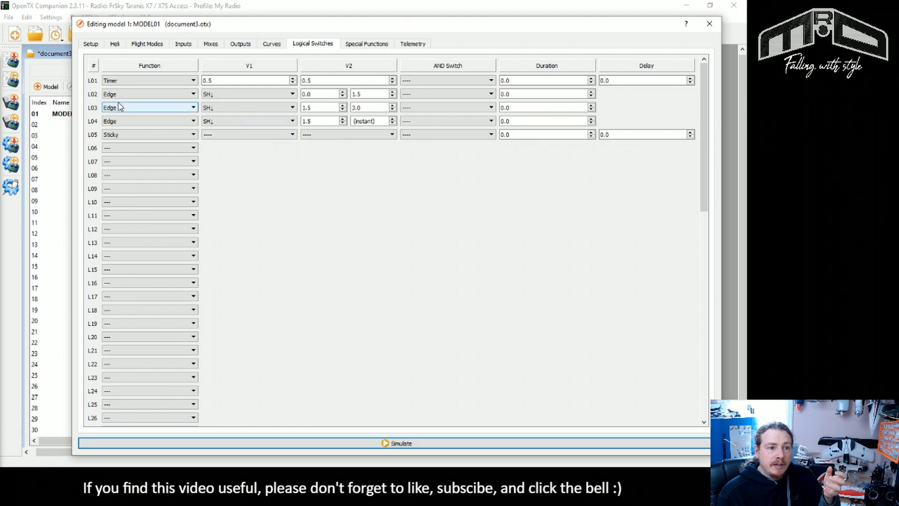
{"action": "mouse_move", "coordinate": [135, 112]}
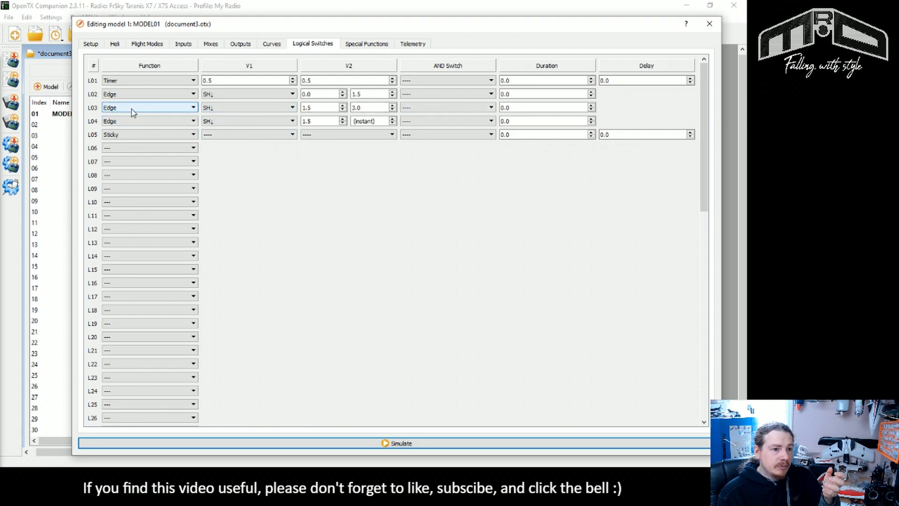
{"action": "left_click", "coordinate": [248, 135]}
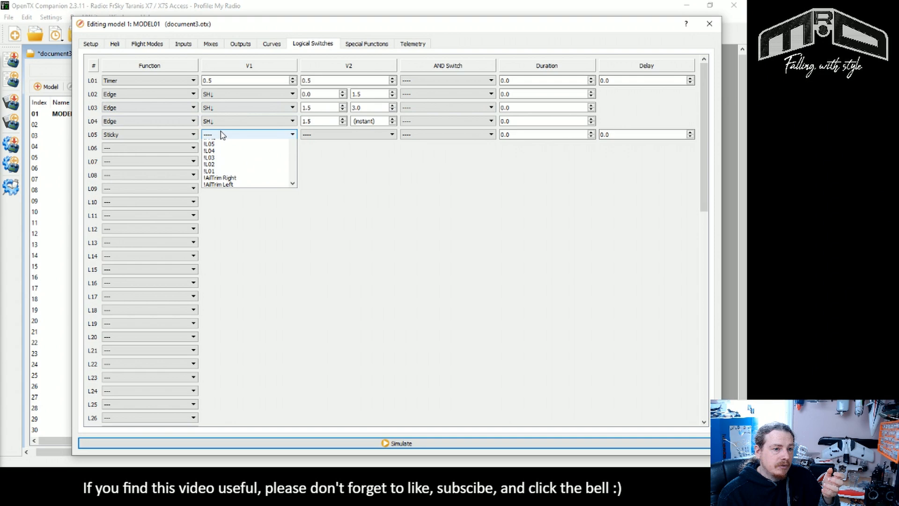
{"action": "scroll", "scroll_direction": "down", "scroll_amount": 3}
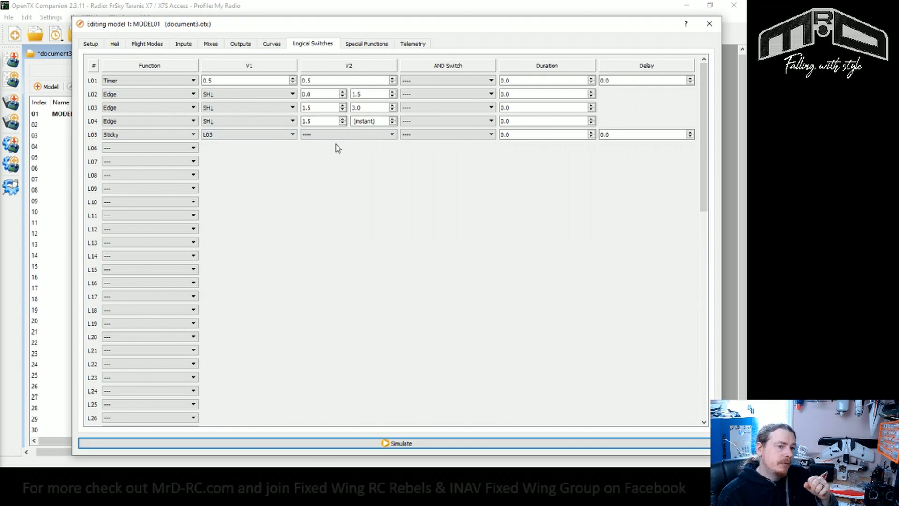
{"action": "mouse_move", "coordinate": [371, 159]}
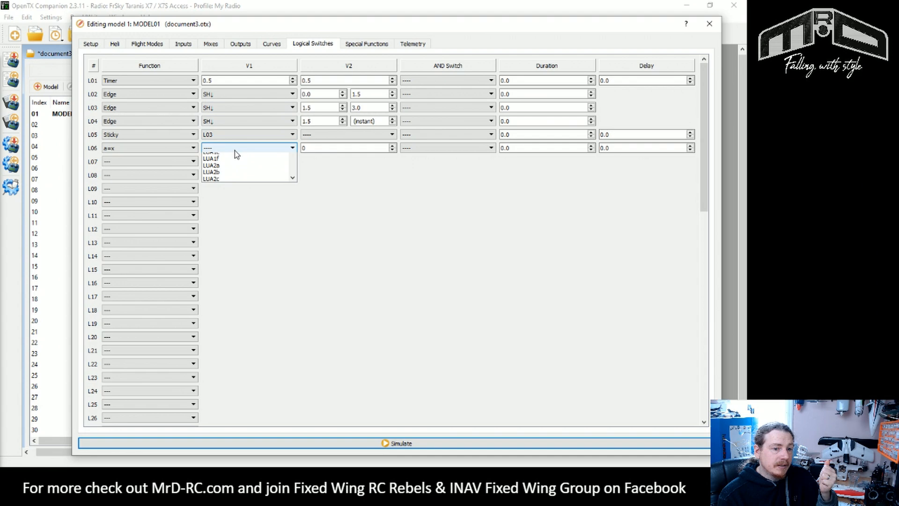
Make L06 compare GV1:Tmr equal to 5 with duration 0.5.
{"action": "scroll", "scroll_direction": "down", "scroll_amount": 3}
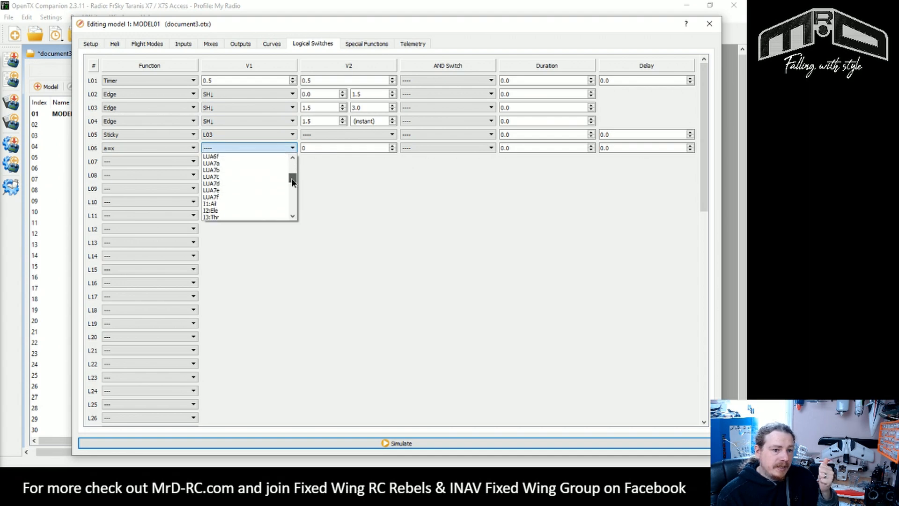
{"action": "scroll", "scroll_direction": "down", "scroll_amount": 3}
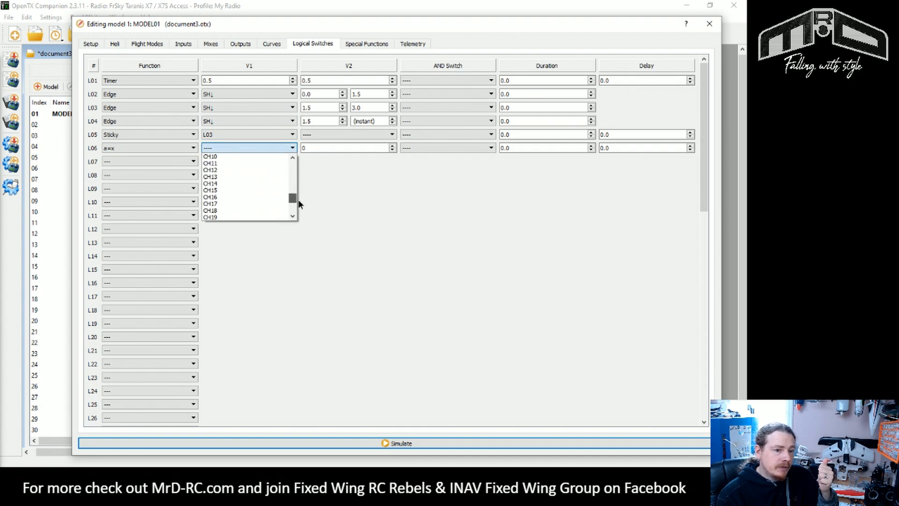
{"action": "left_click", "coordinate": [249, 148]}
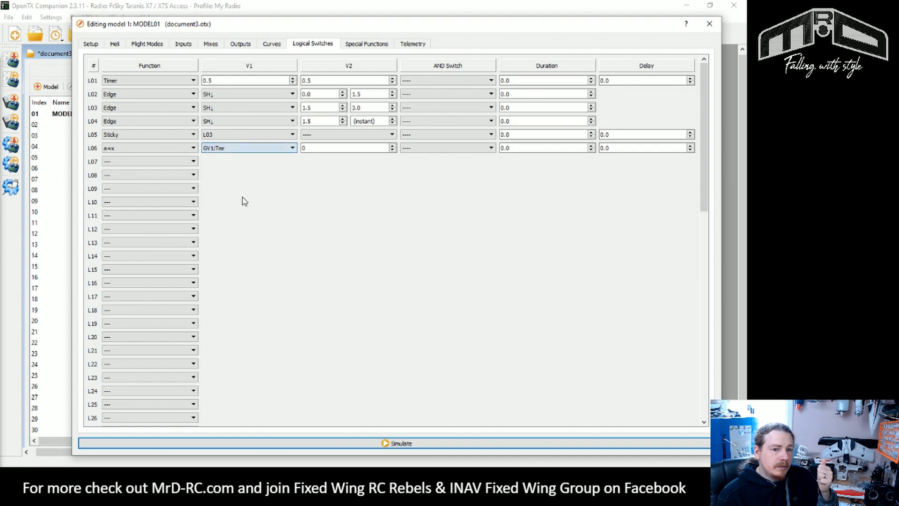
{"action": "type", "text": "5"}
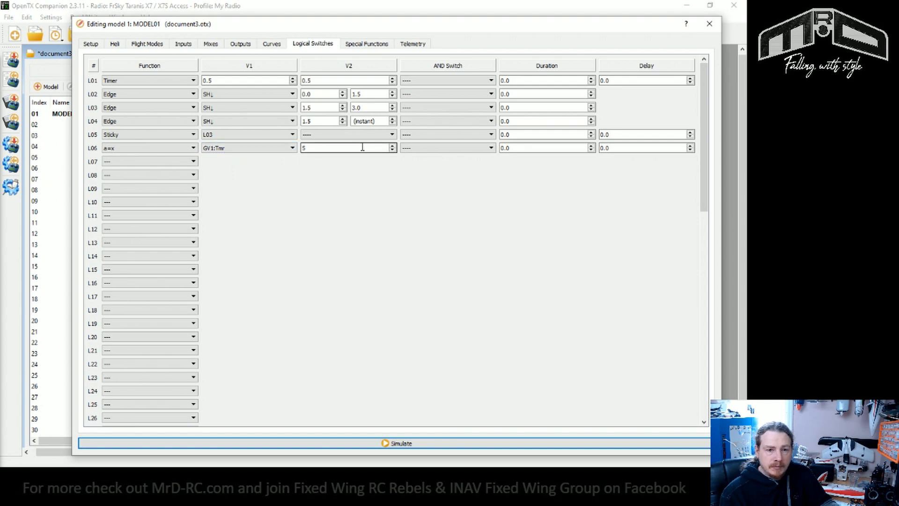
{"action": "mouse_move", "coordinate": [365, 148]}
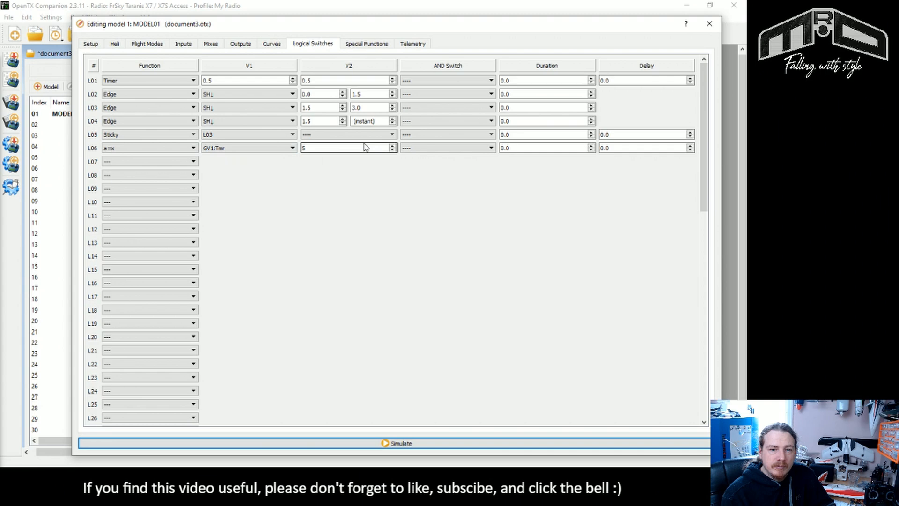
{"action": "left_click", "coordinate": [544, 148]}
{"action": "type", "text": "0.5"}
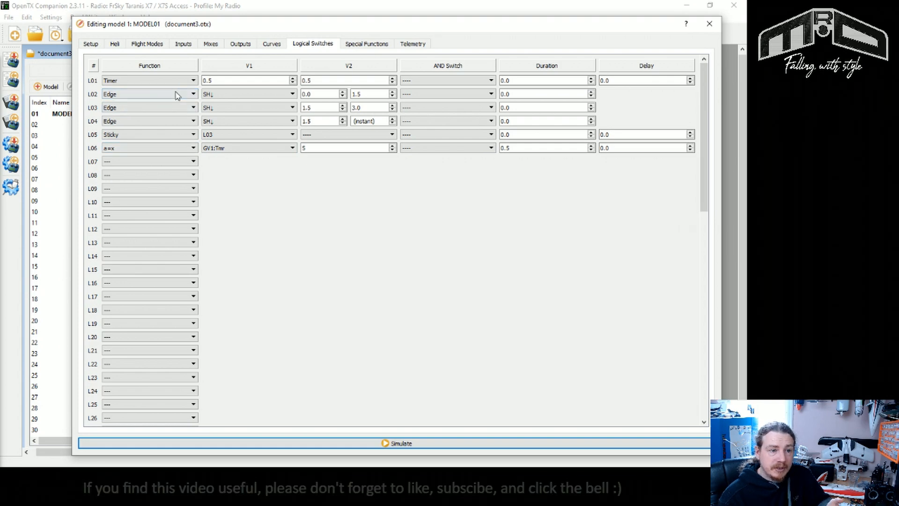
Set L07 to OR with V1 L02 and release sticky L05 with L07.
{"action": "left_click", "coordinate": [149, 148]}
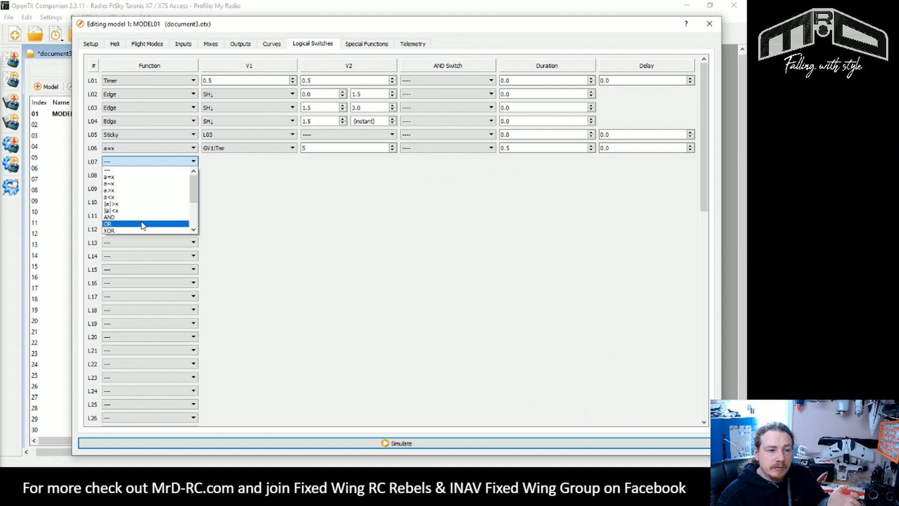
{"action": "left_click", "coordinate": [110, 223]}
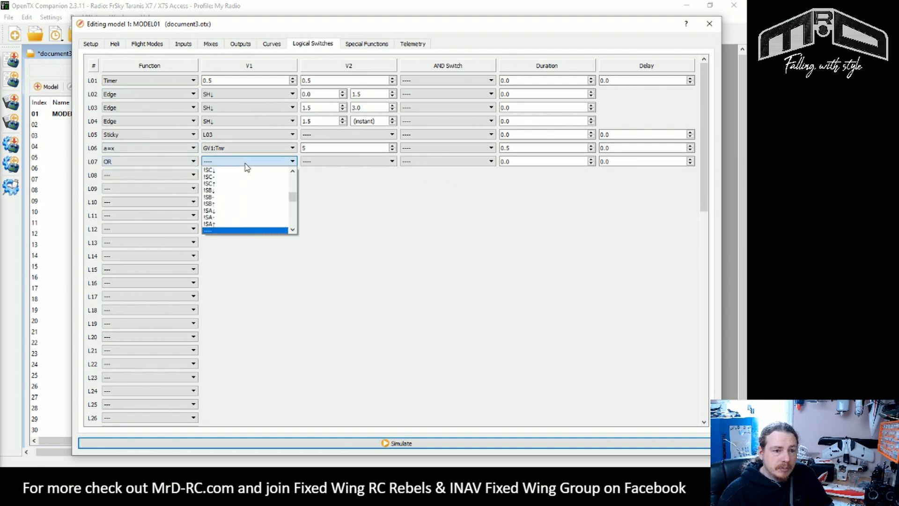
{"action": "scroll", "scroll_direction": "down", "scroll_amount": 3}
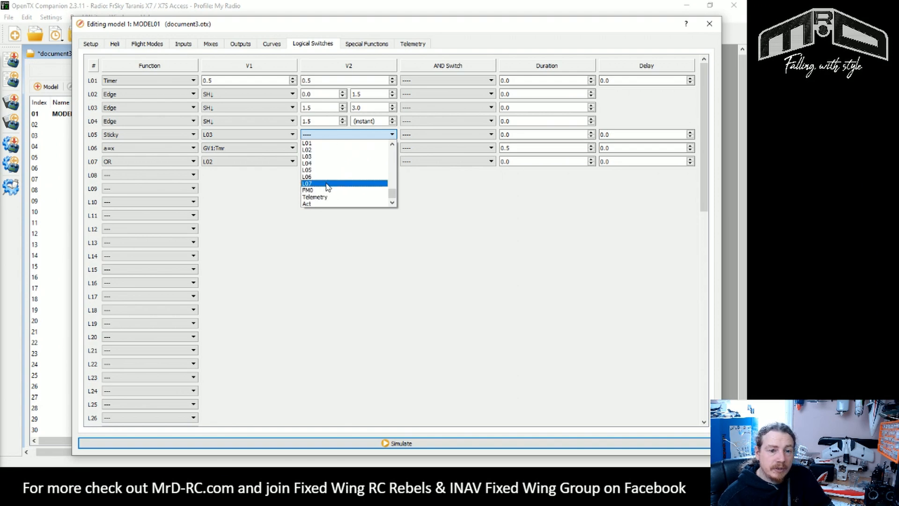
{"action": "left_click", "coordinate": [307, 183]}
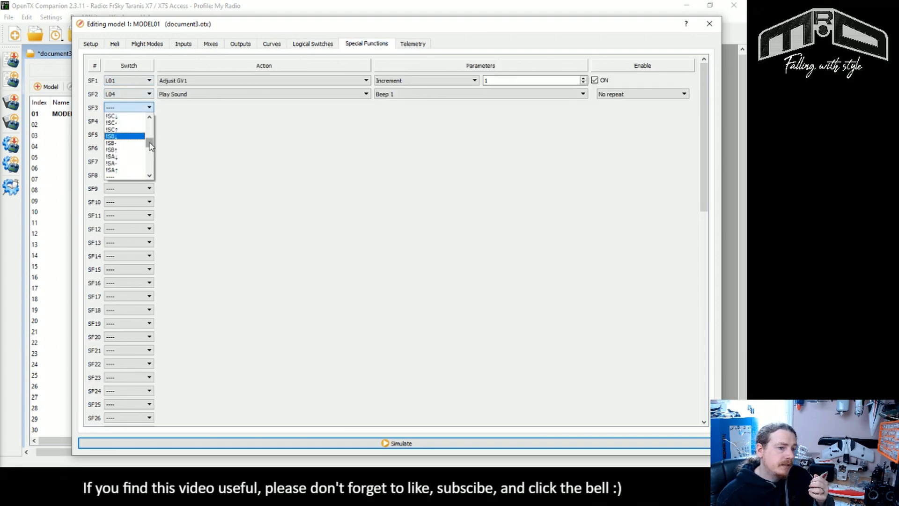
Set SF3 to switch L07 with action Adjust GV1, parameter Value -1, enabled.
{"action": "scroll", "scroll_direction": "down", "scroll_amount": 3}
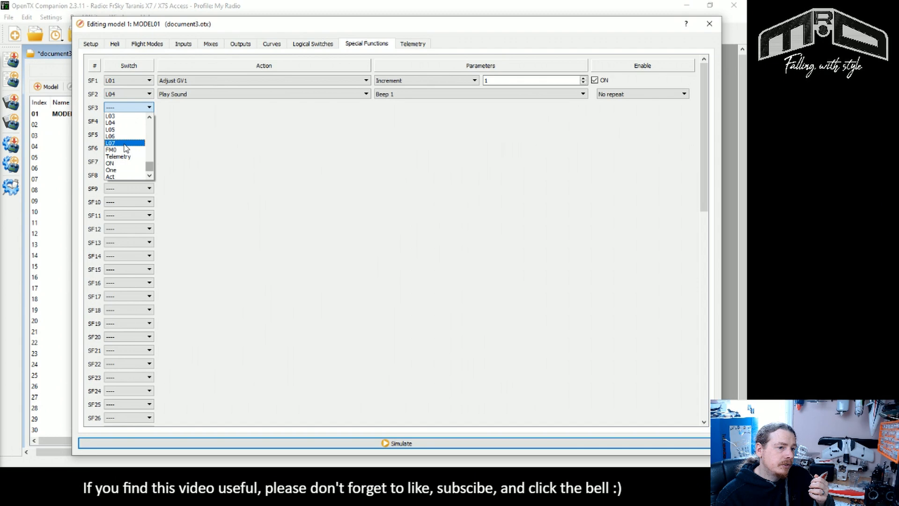
{"action": "left_click", "coordinate": [111, 142]}
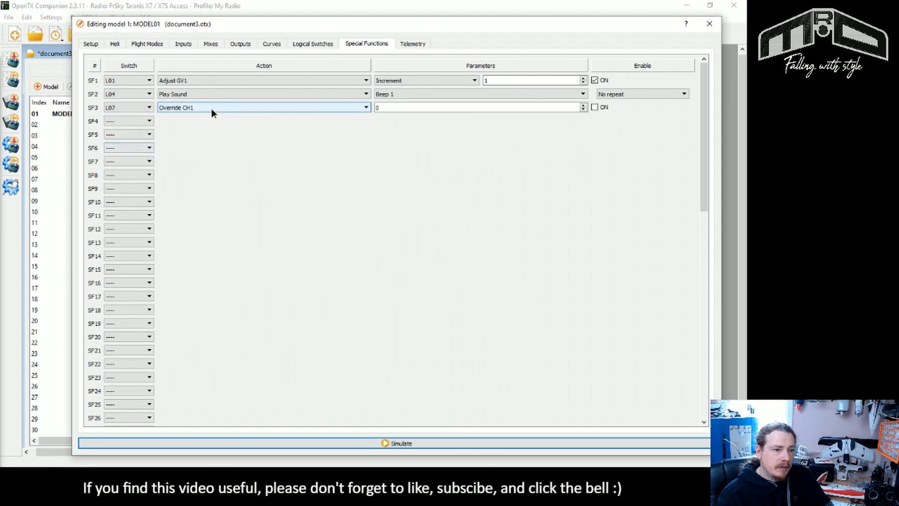
{"action": "left_click", "coordinate": [365, 107]}
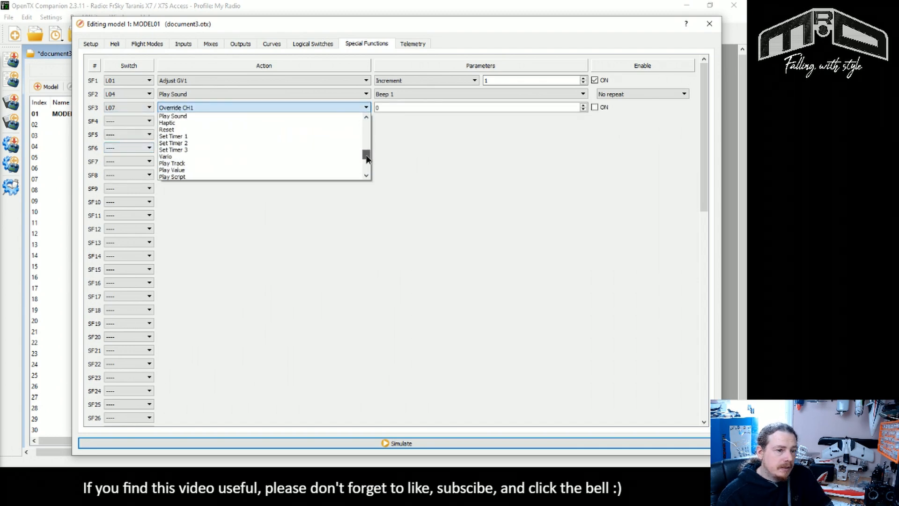
{"action": "scroll", "scroll_direction": "down", "scroll_amount": 3}
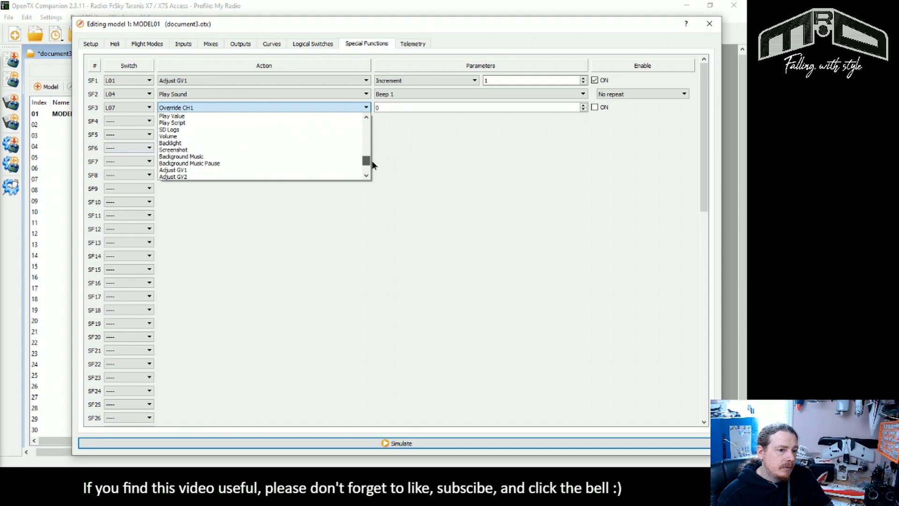
{"action": "left_click", "coordinate": [174, 170]}
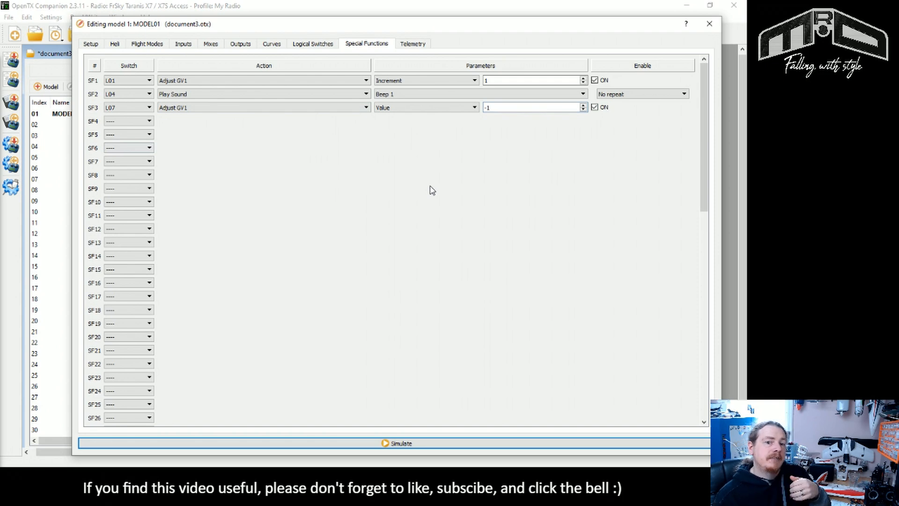
{"action": "mouse_move", "coordinate": [335, 157]}
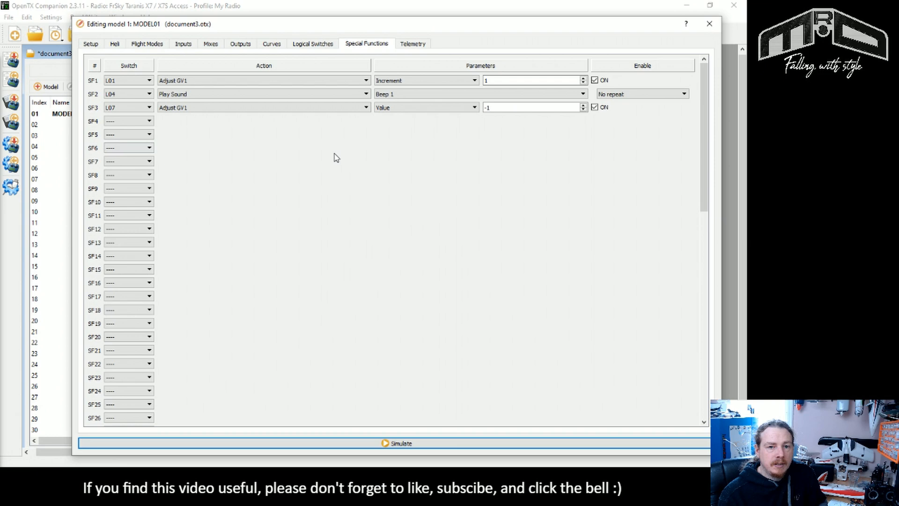
{"action": "left_click", "coordinate": [313, 43]}
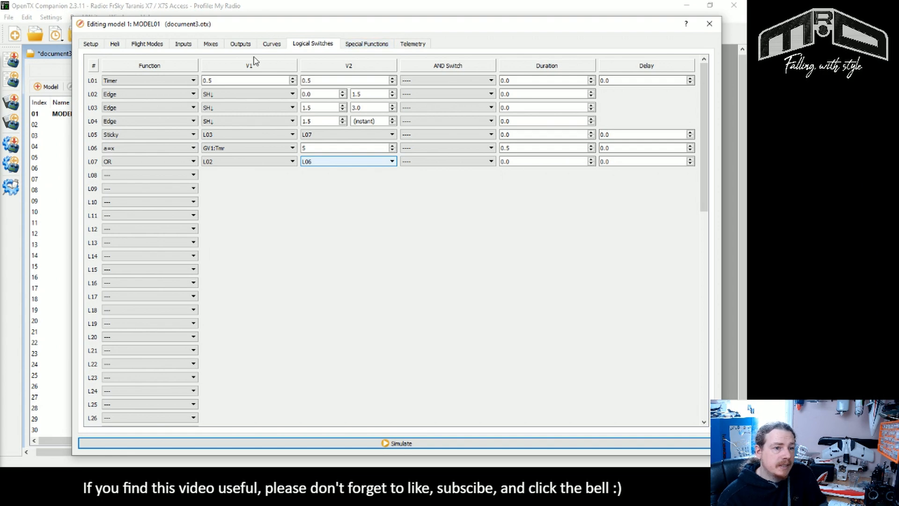
{"action": "mouse_move", "coordinate": [210, 44]}
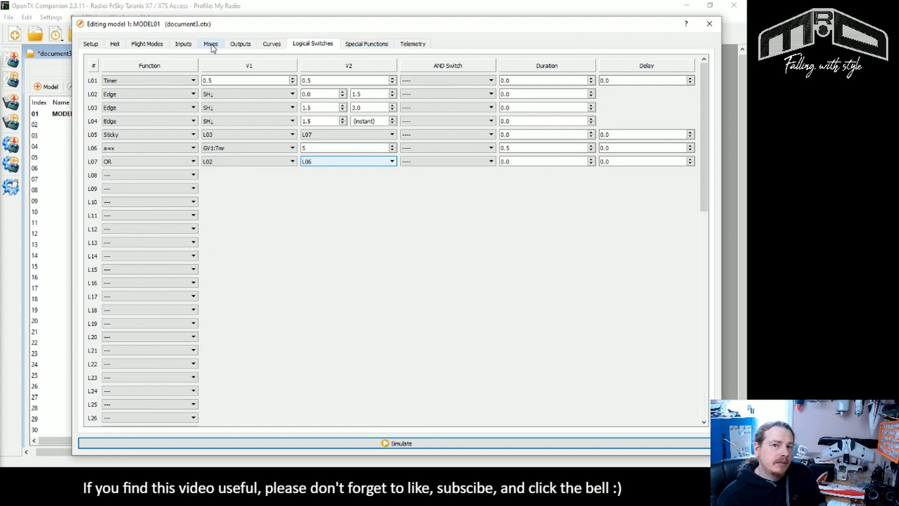
Create a CH16 mix named Launch with source MAX, weight +100, active on L05.
{"action": "left_click", "coordinate": [212, 43]}
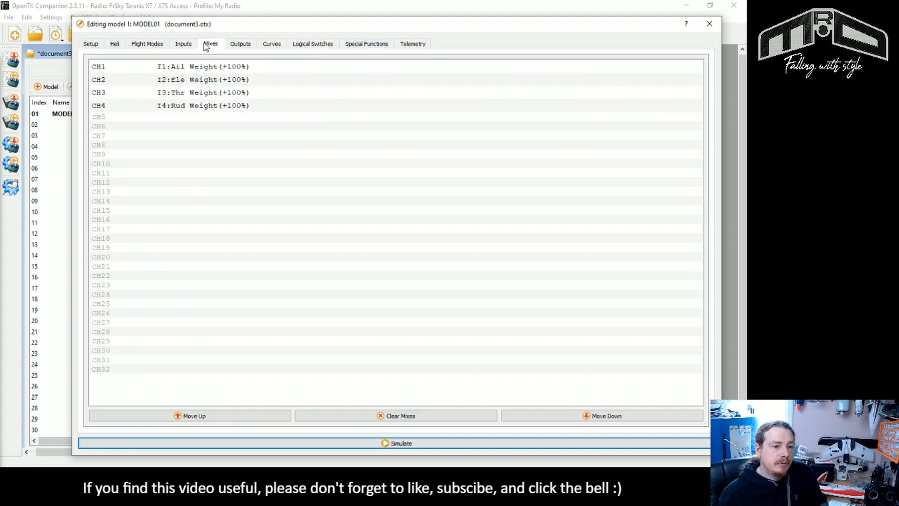
{"action": "left_click", "coordinate": [112, 220]}
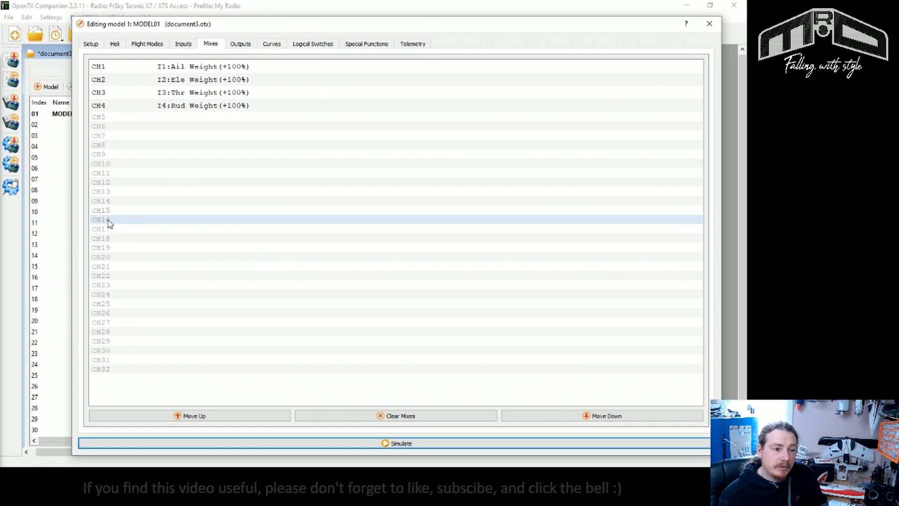
{"action": "double_click", "coordinate": [108, 219]}
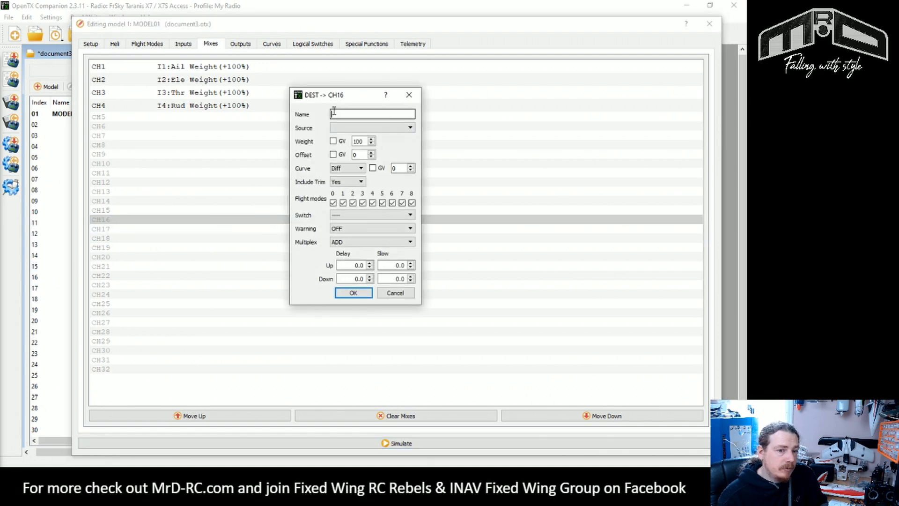
{"action": "type", "text": "Launch"}
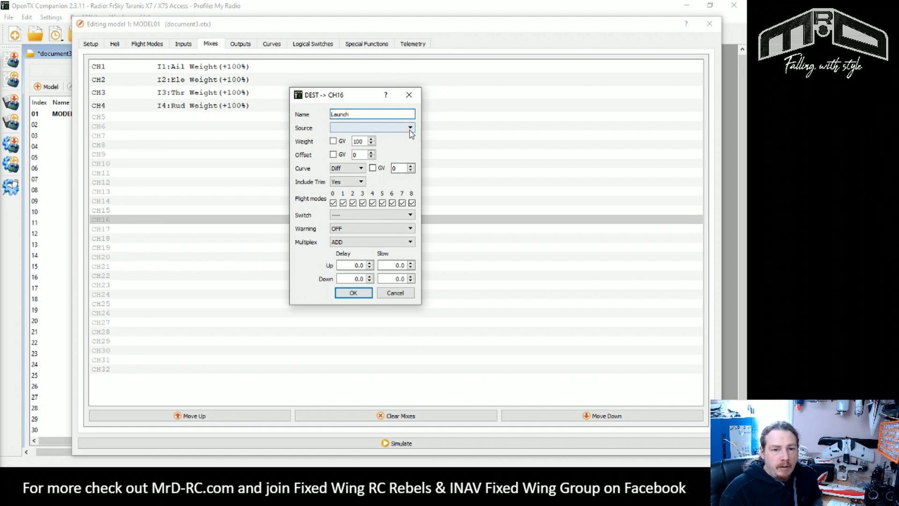
{"action": "left_click", "coordinate": [410, 127]}
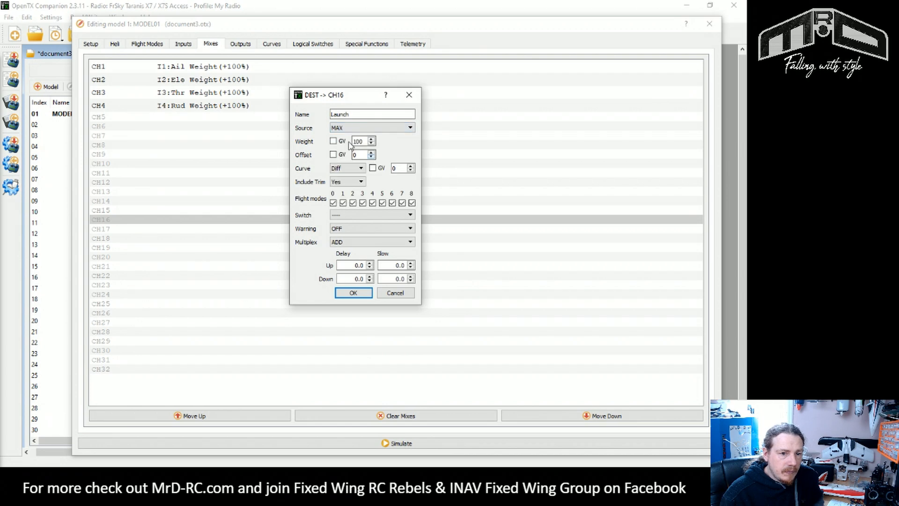
{"action": "left_click", "coordinate": [359, 141]}
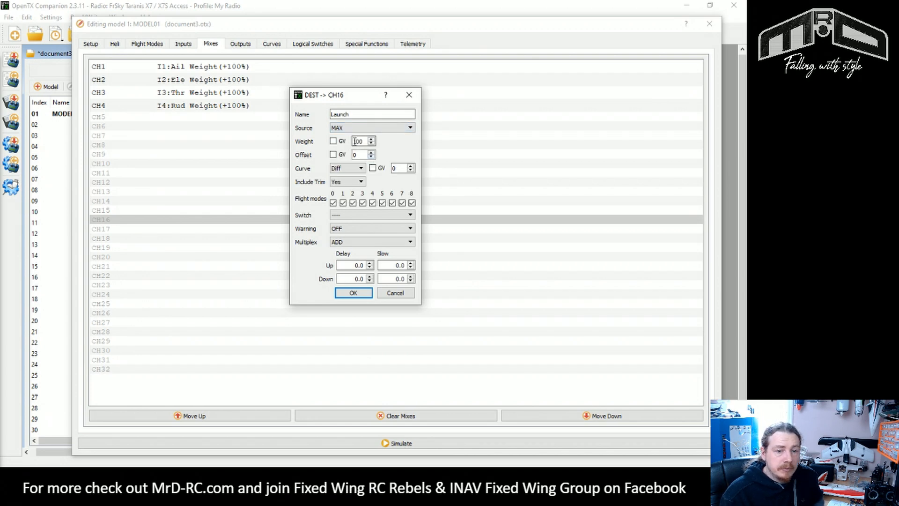
{"action": "left_click", "coordinate": [411, 214]}
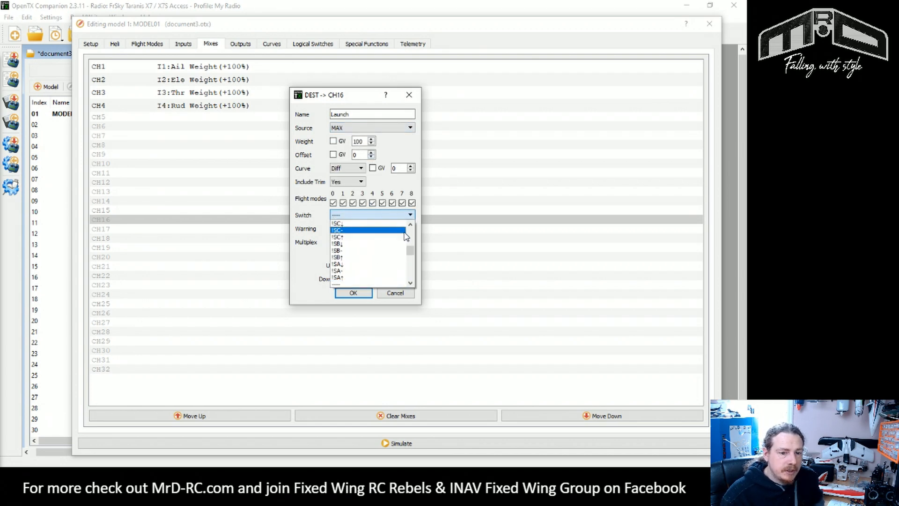
{"action": "scroll", "scroll_direction": "down", "scroll_amount": 3}
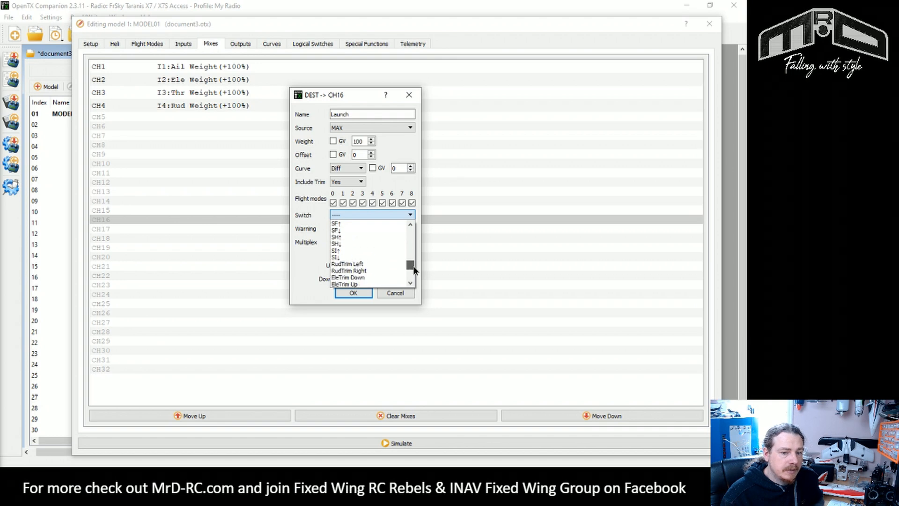
{"action": "scroll", "scroll_direction": "down", "scroll_amount": 3}
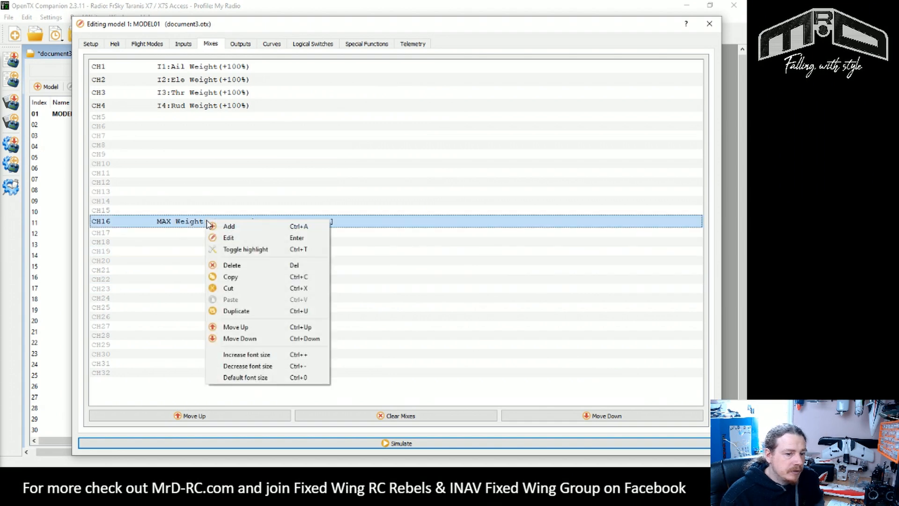
Duplicate the Launch mix with weight -100 and switch !L05.
{"action": "left_click", "coordinate": [236, 310]}
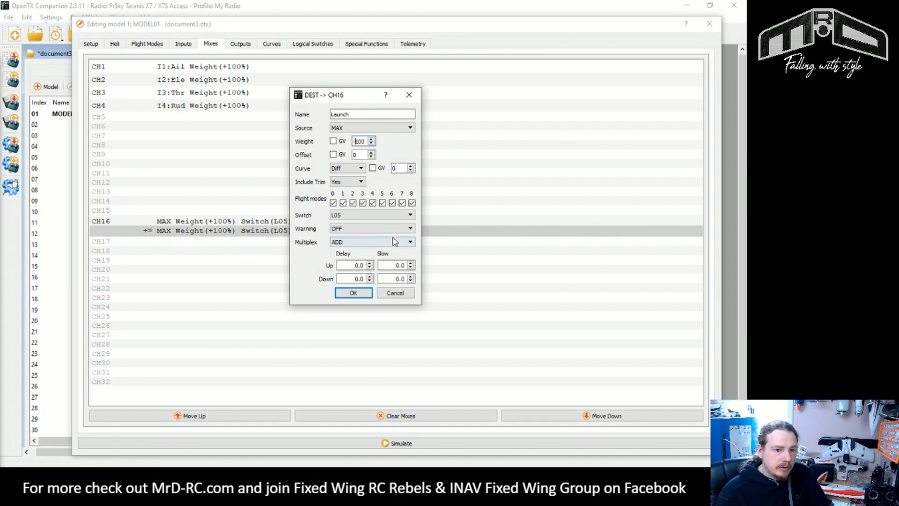
{"action": "left_click", "coordinate": [409, 215]}
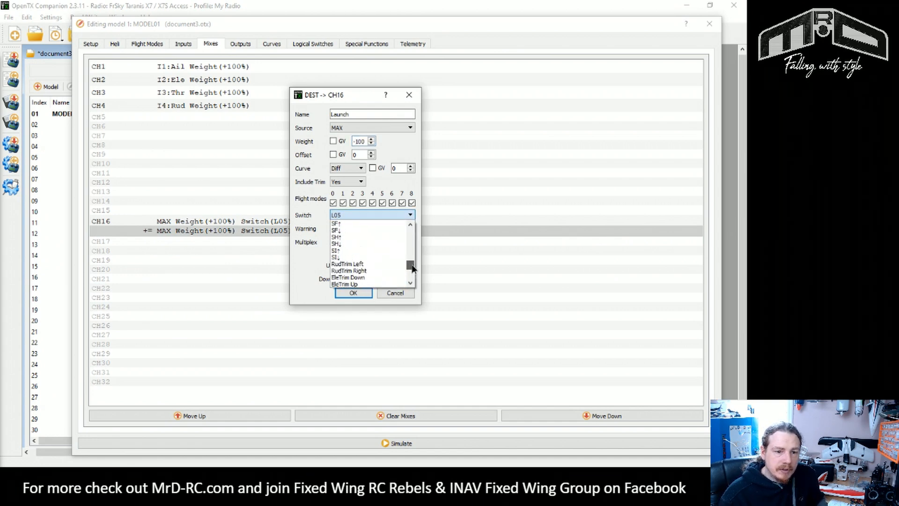
{"action": "scroll", "scroll_direction": "down", "scroll_amount": 3}
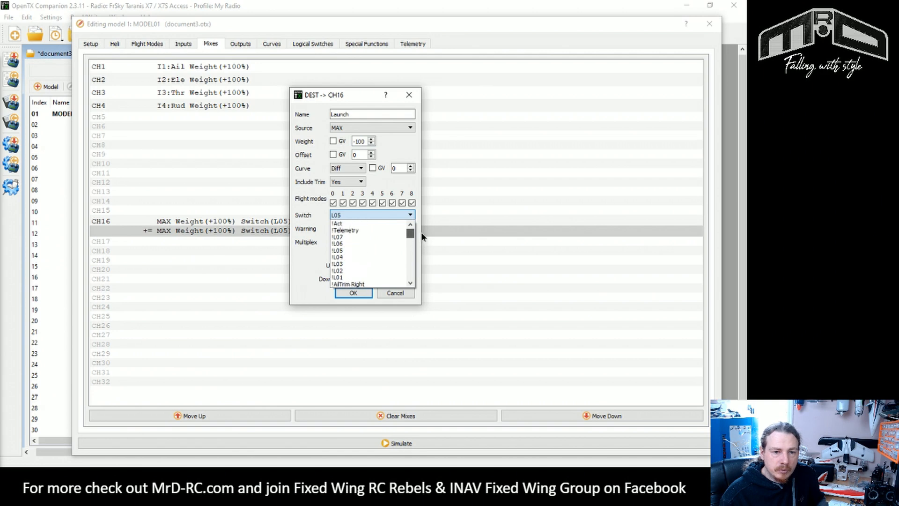
{"action": "left_click", "coordinate": [353, 292]}
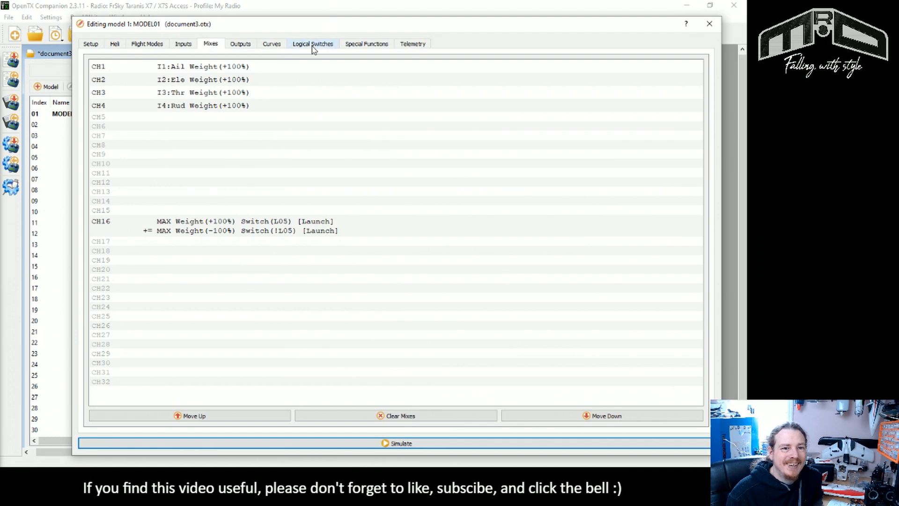
Set the AND Switch of logical switch L01 to L05.
{"action": "left_click", "coordinate": [312, 43]}
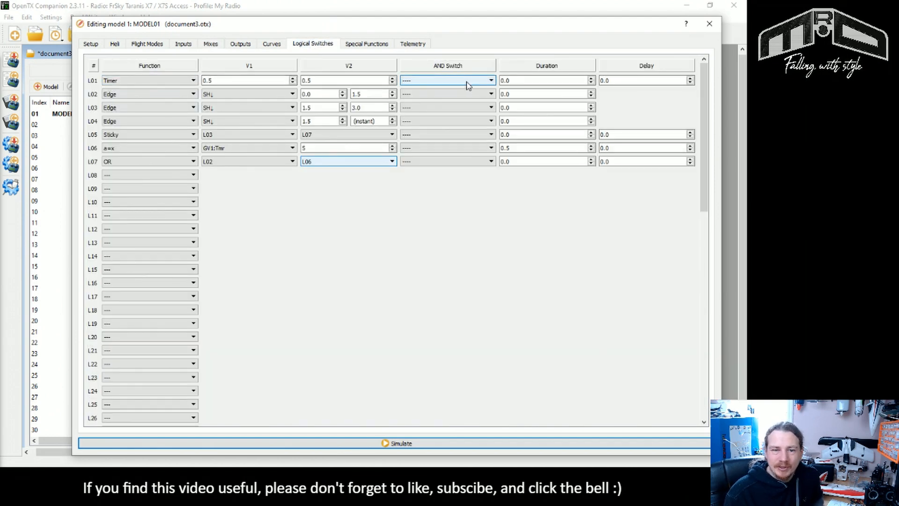
{"action": "left_click", "coordinate": [491, 80]}
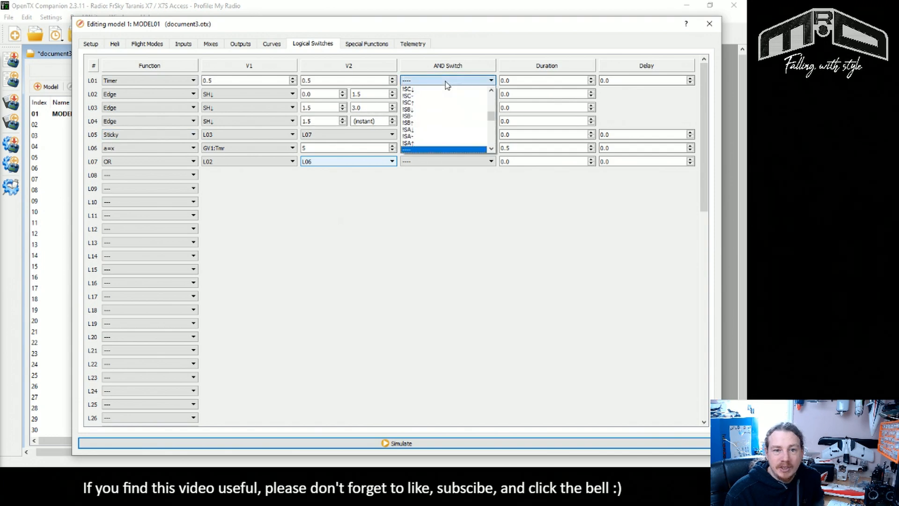
{"action": "scroll", "scroll_direction": "down", "scroll_amount": 3}
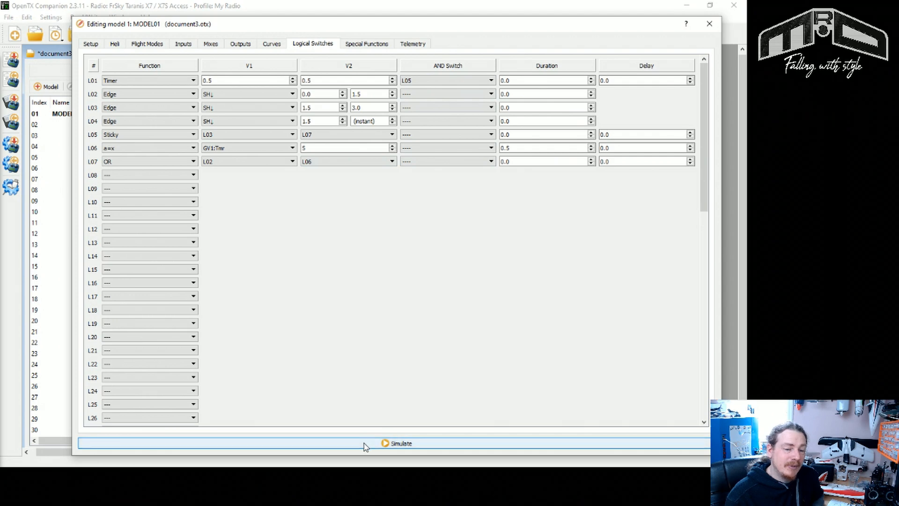
{"action": "left_click", "coordinate": [399, 444]}
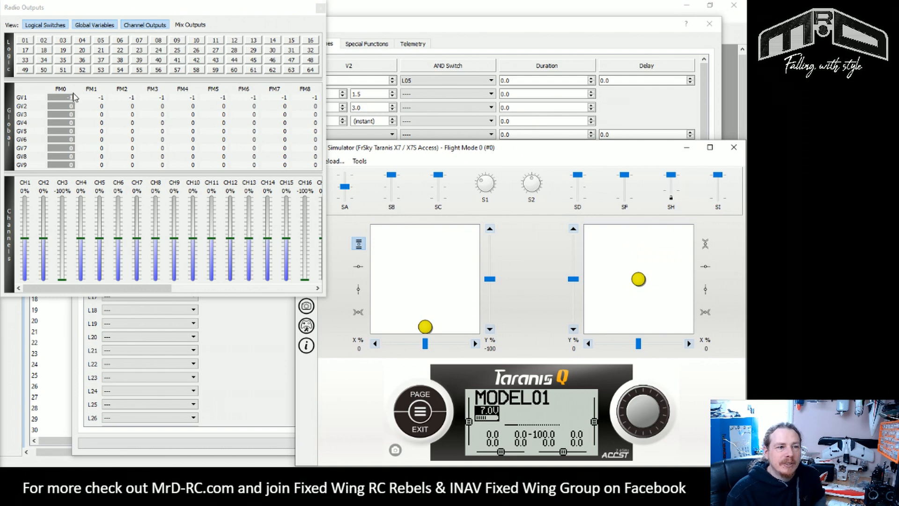
{"action": "mouse_move", "coordinate": [168, 99]}
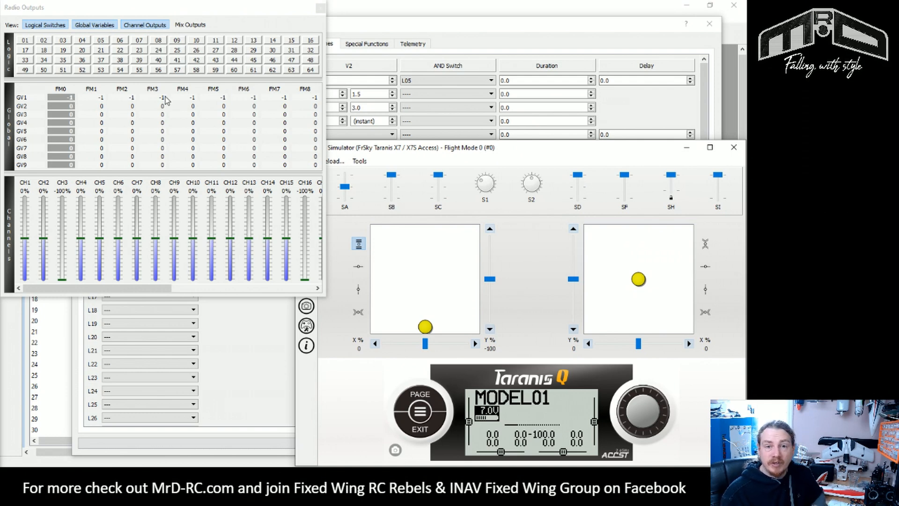
{"action": "mouse_move", "coordinate": [645, 141]}
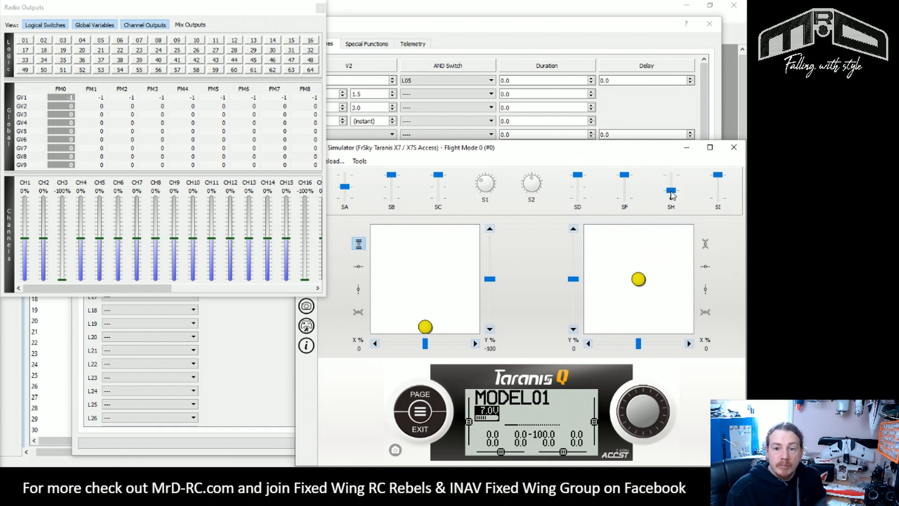
{"action": "mouse_move", "coordinate": [645, 193]}
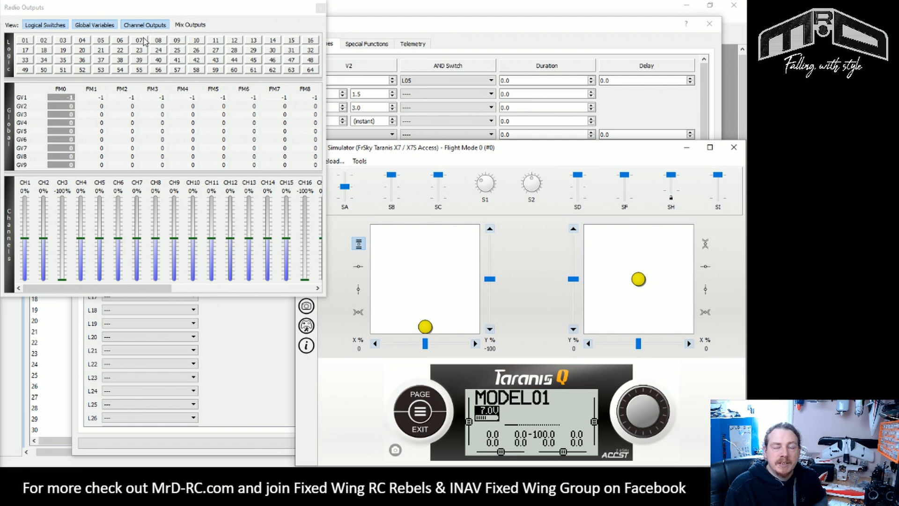
{"action": "mouse_move", "coordinate": [675, 196]}
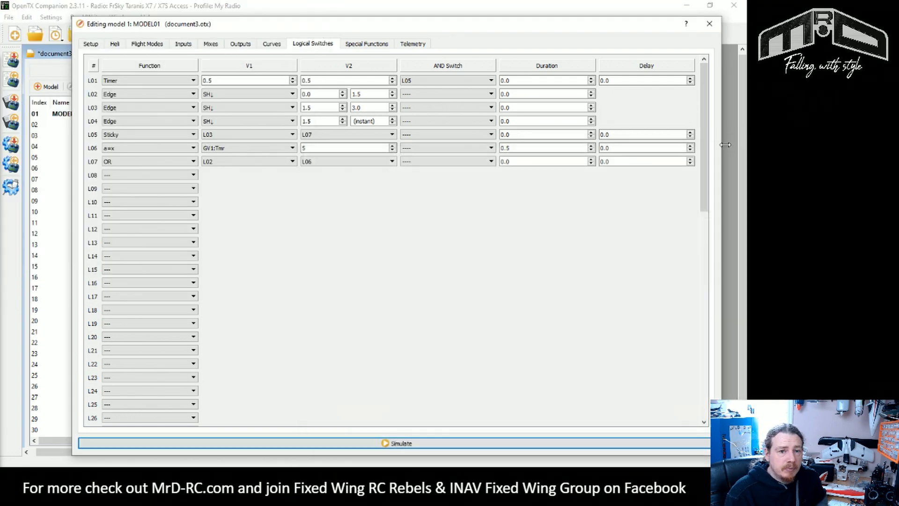
Set SF4 on L07 to Play Sound Warn1, played once but not during startup.
{"action": "left_click", "coordinate": [367, 43]}
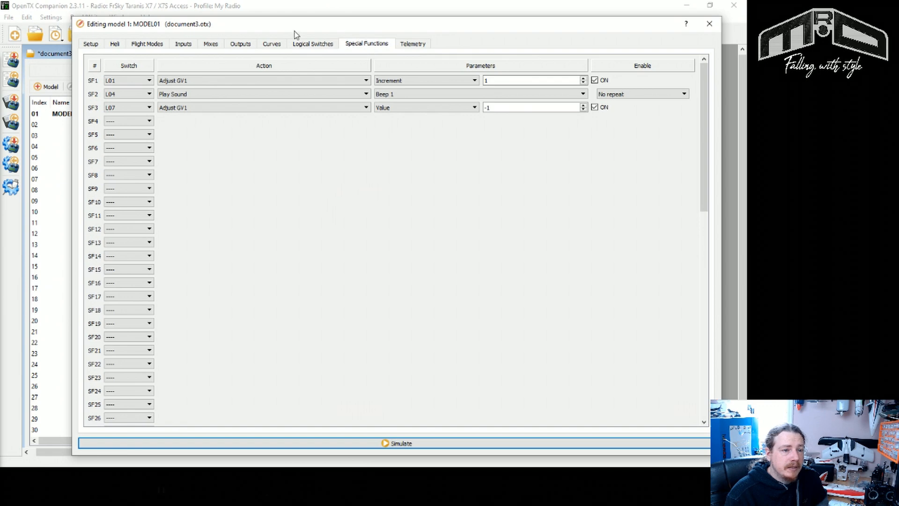
{"action": "left_click", "coordinate": [150, 120]}
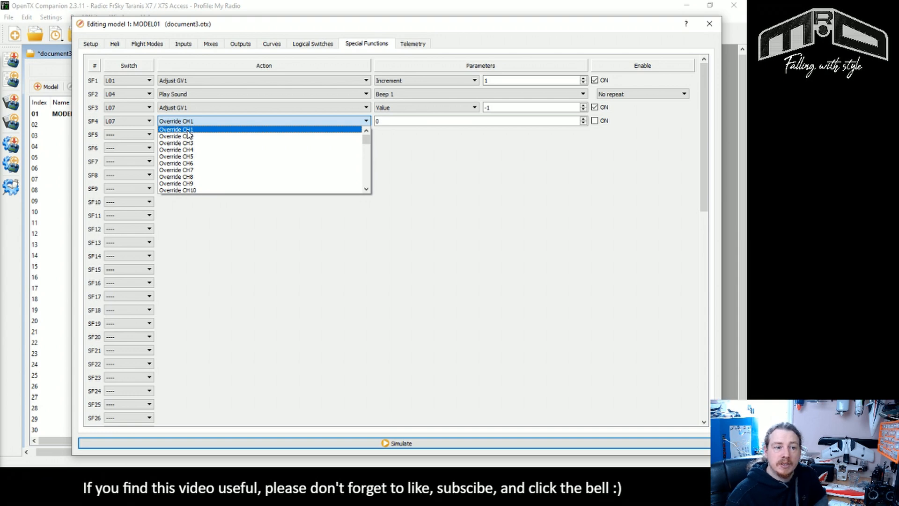
{"action": "scroll", "scroll_direction": "down", "scroll_amount": 3}
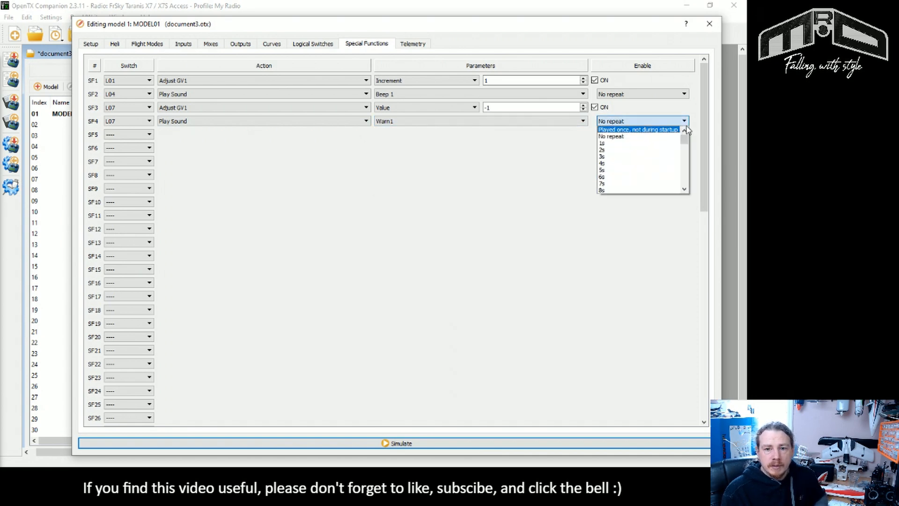
{"action": "left_click", "coordinate": [638, 129]}
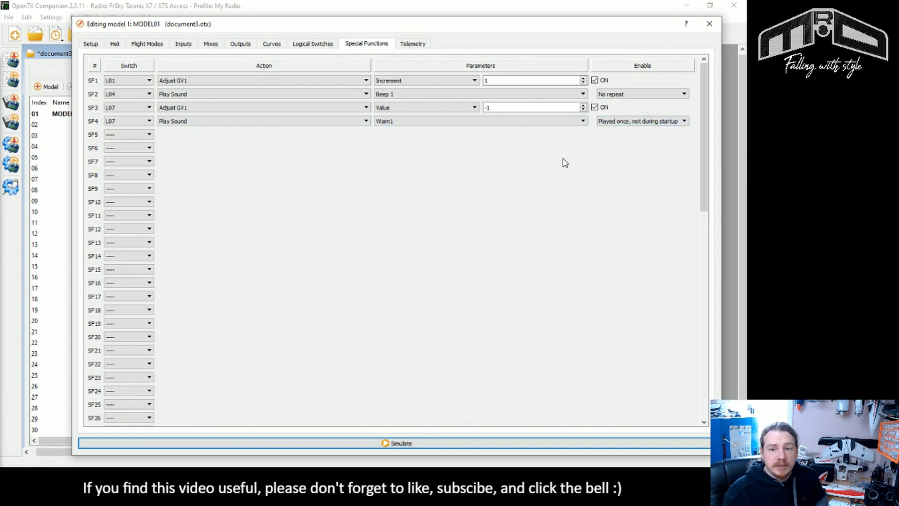
{"action": "mouse_move", "coordinate": [629, 197]}
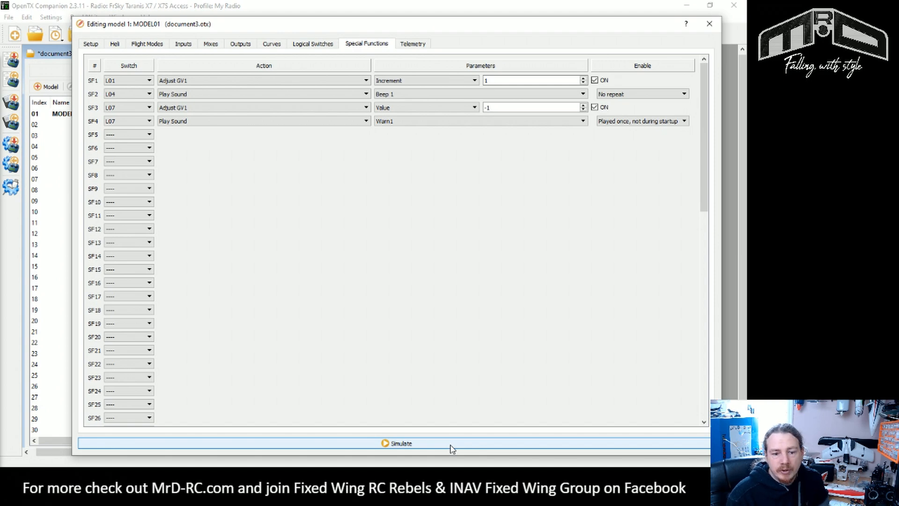
Start the simulator to watch CH16 go to -100% and GV1 to -1.
{"action": "left_click", "coordinate": [397, 444]}
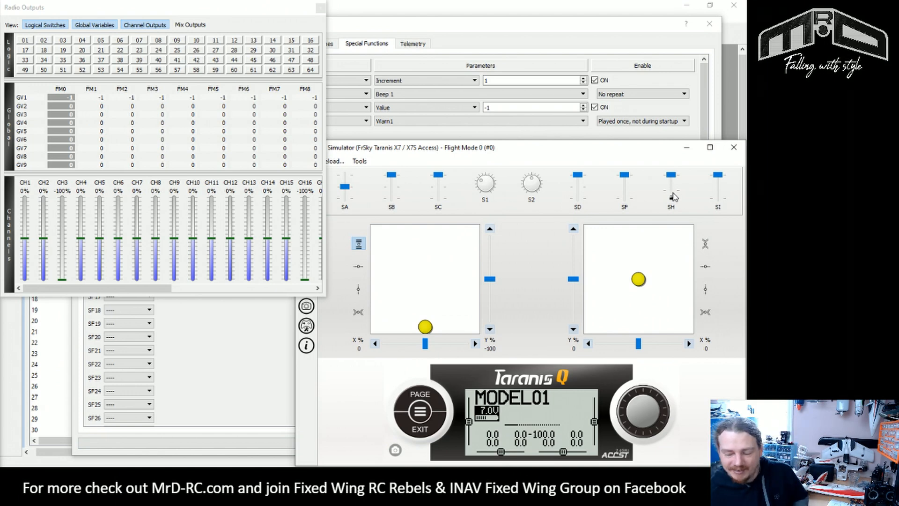
{"action": "mouse_move", "coordinate": [679, 186]}
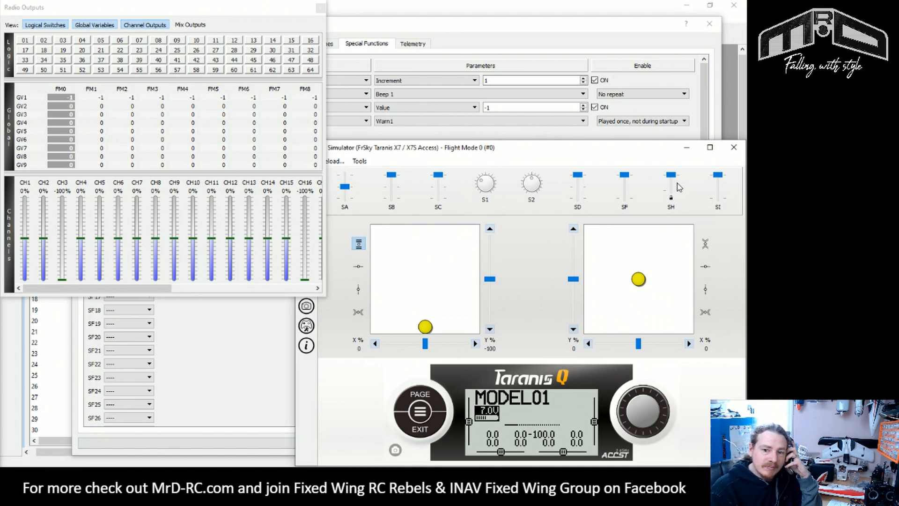
{"action": "mouse_move", "coordinate": [668, 193]}
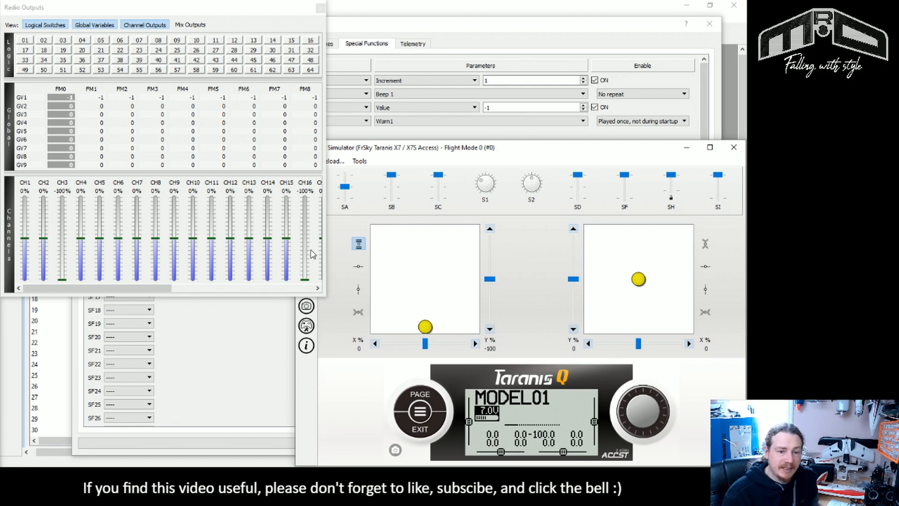
{"action": "mouse_move", "coordinate": [647, 186]}
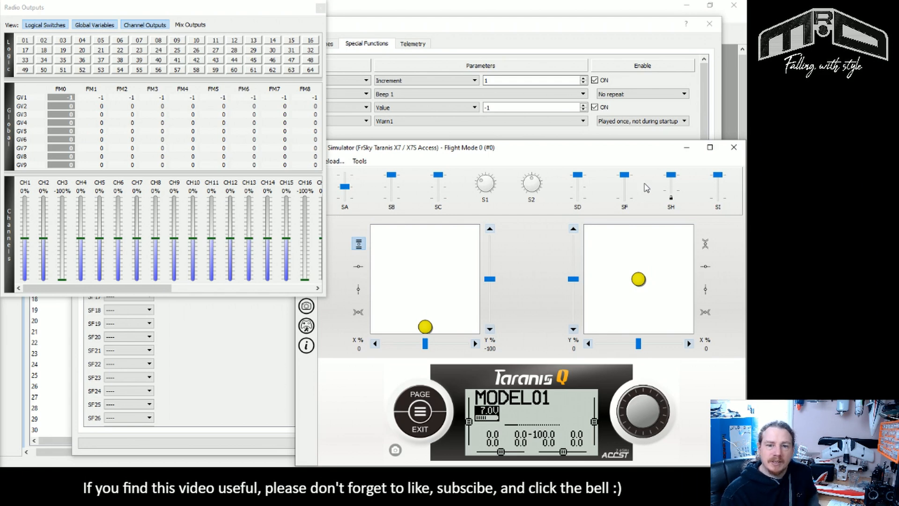